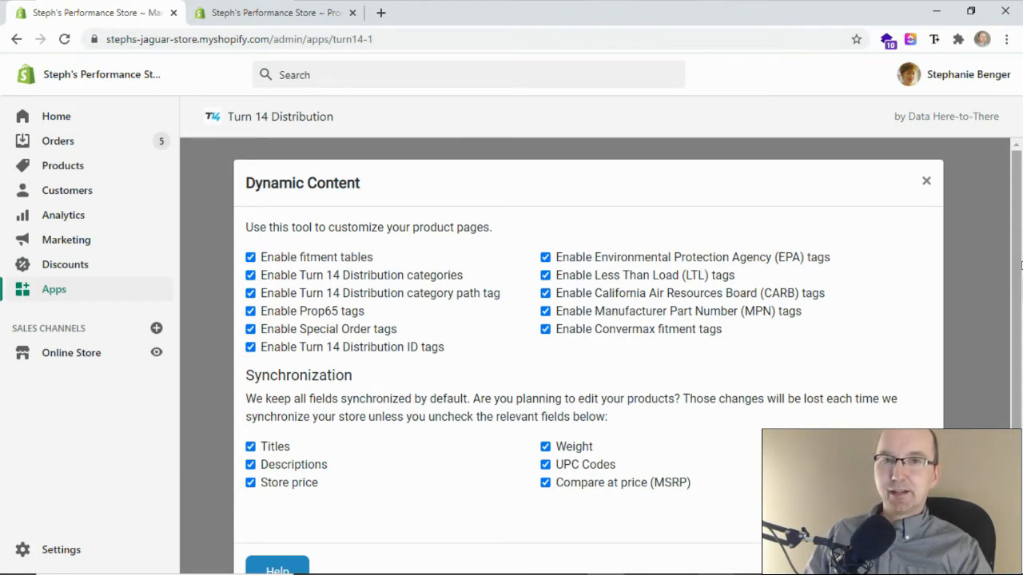
Close the Dynamic Content modal to return to the Turn 14 dashboard.
left_click(926, 181)
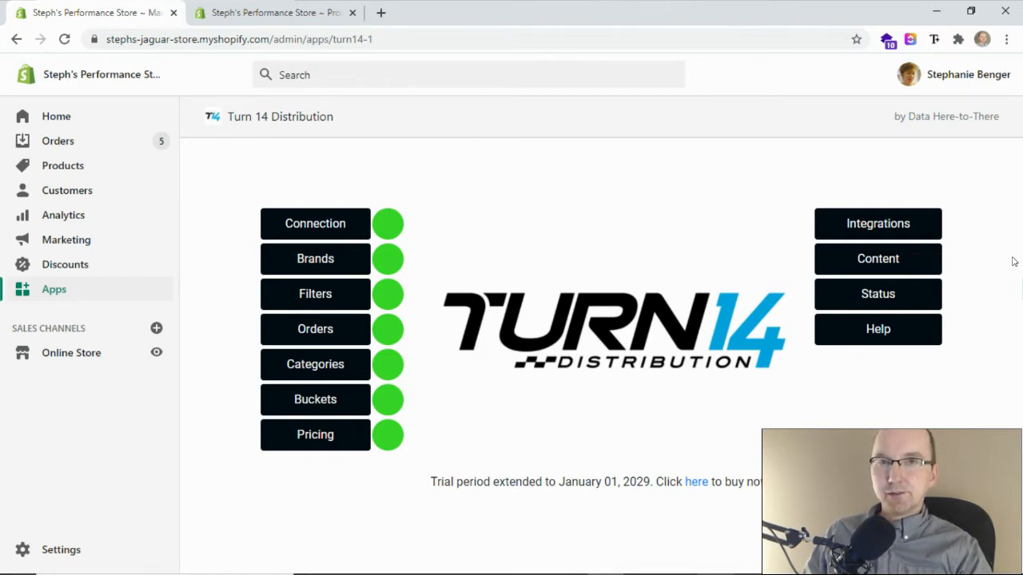
mouse_move(958, 261)
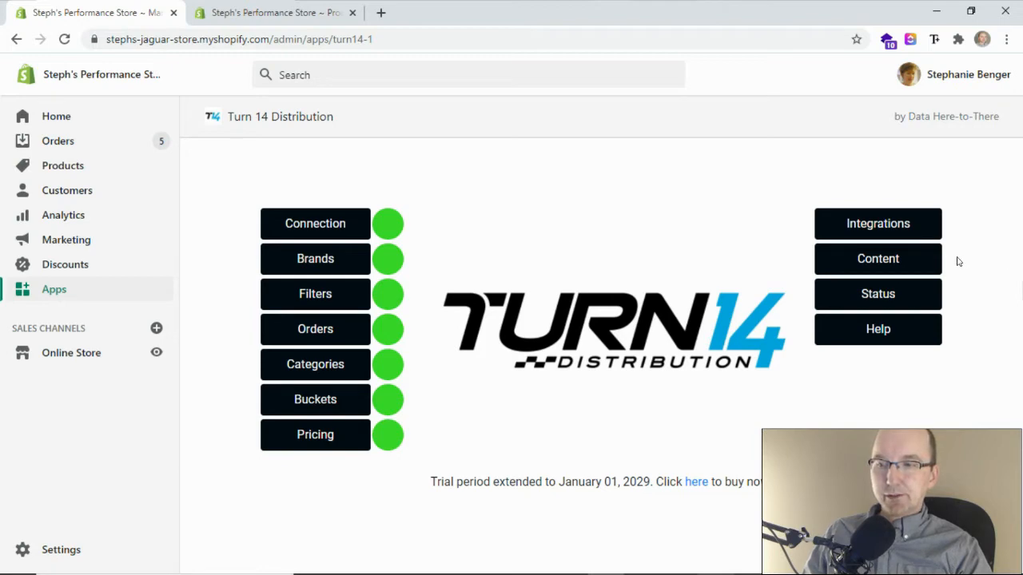
mouse_move(877, 258)
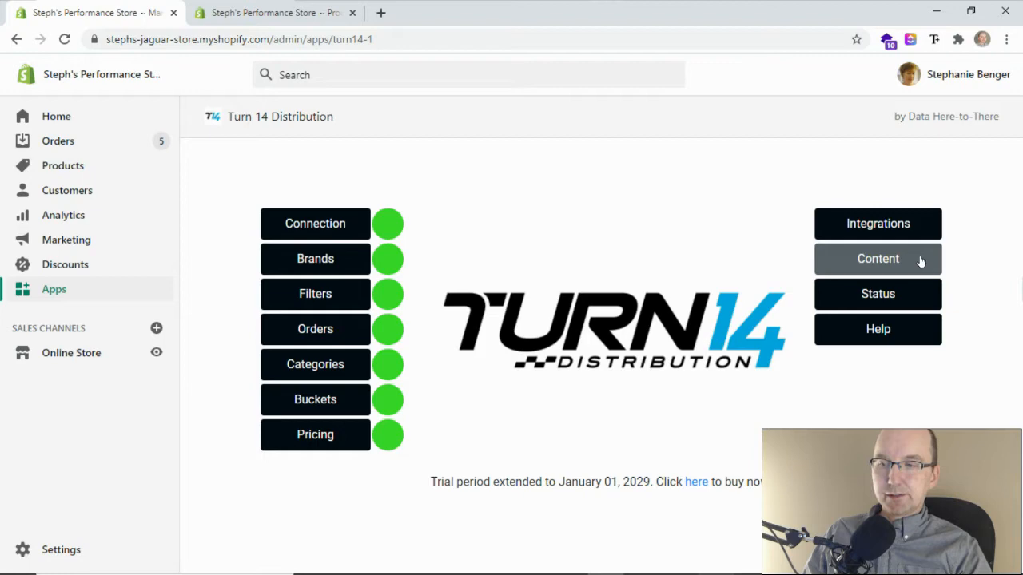
Reopen the Turn 14 Content settings and scroll through the tag and sync options.
left_click(878, 258)
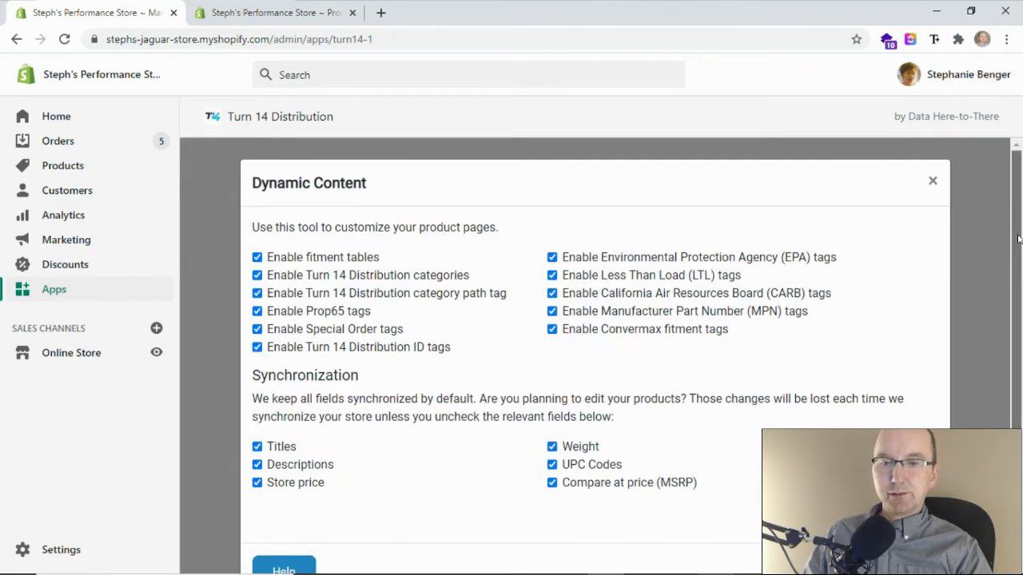
scroll("up", 3)
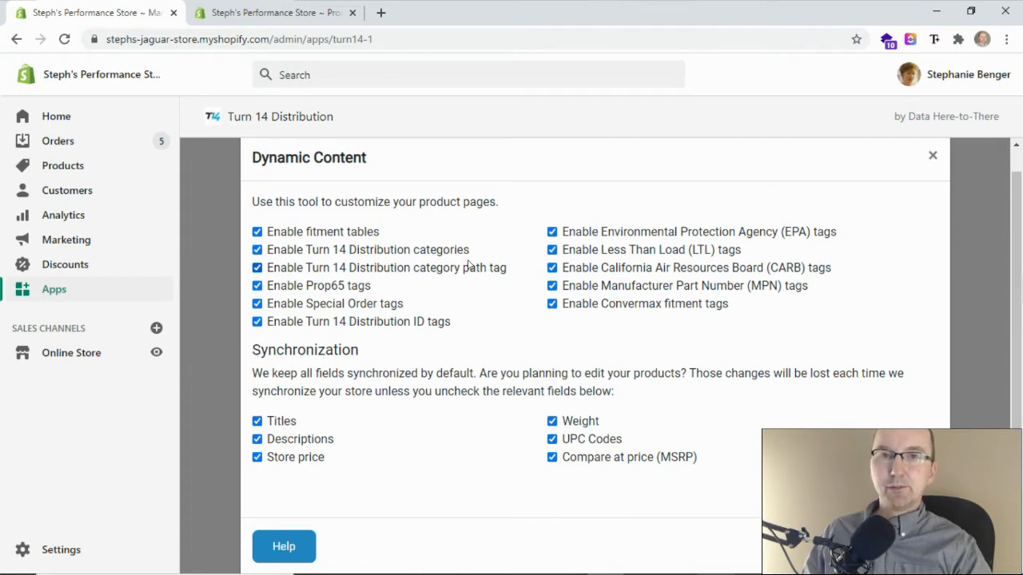
mouse_move(480, 302)
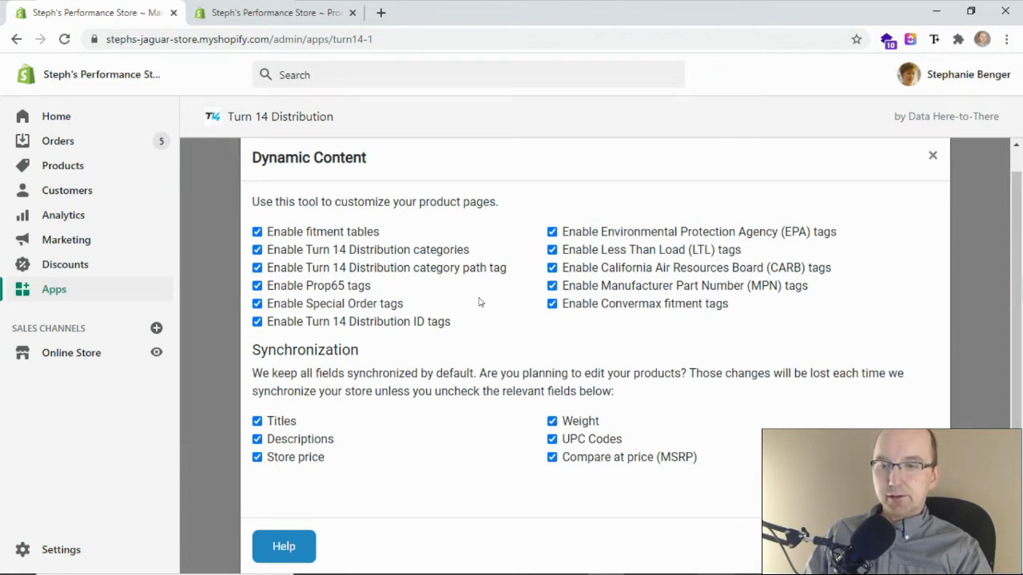
mouse_move(416, 236)
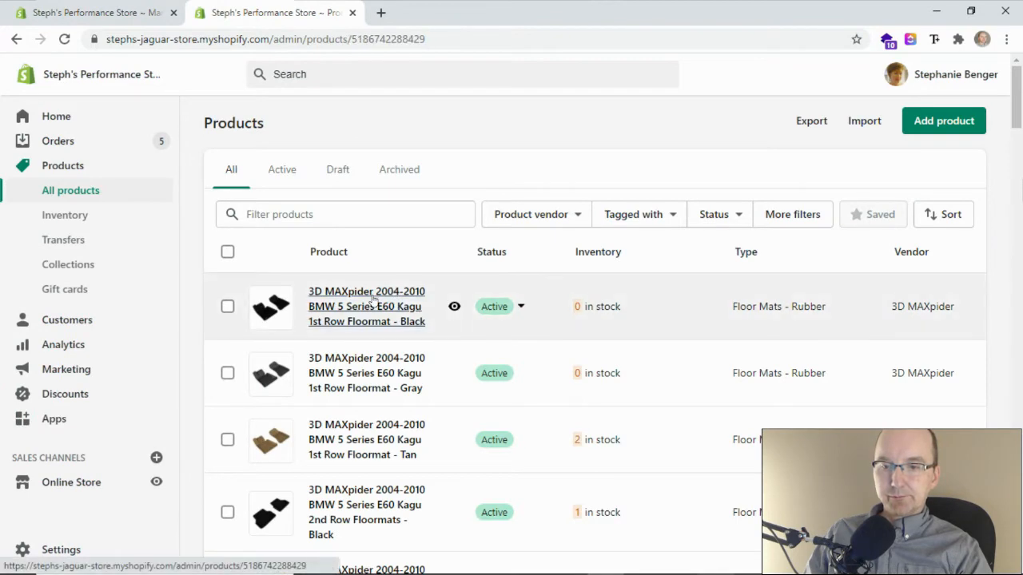
Open the 3D MAXpider 1st Row Floormat - Black product and scroll its page.
left_click(366, 307)
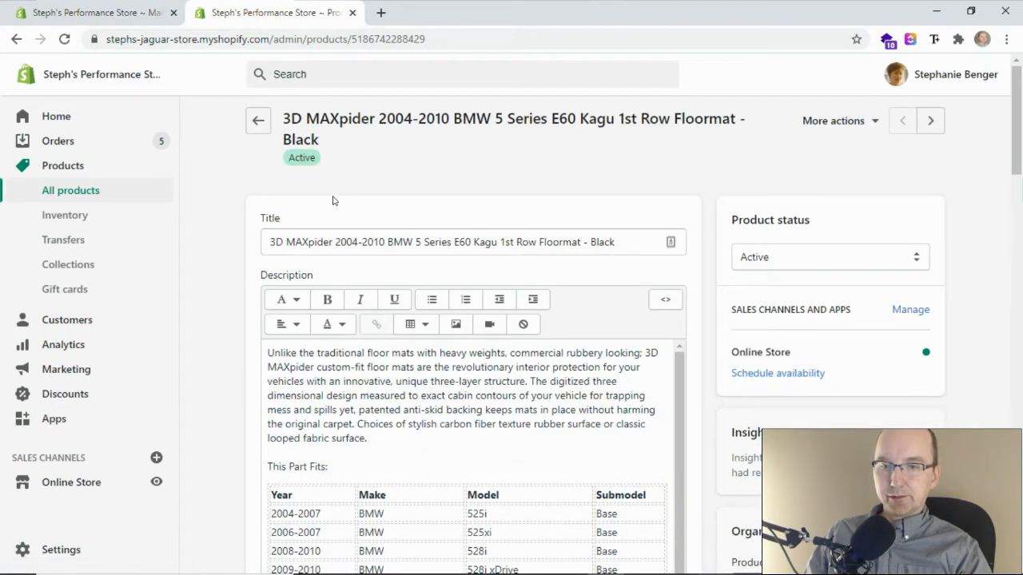
scroll("down", 3)
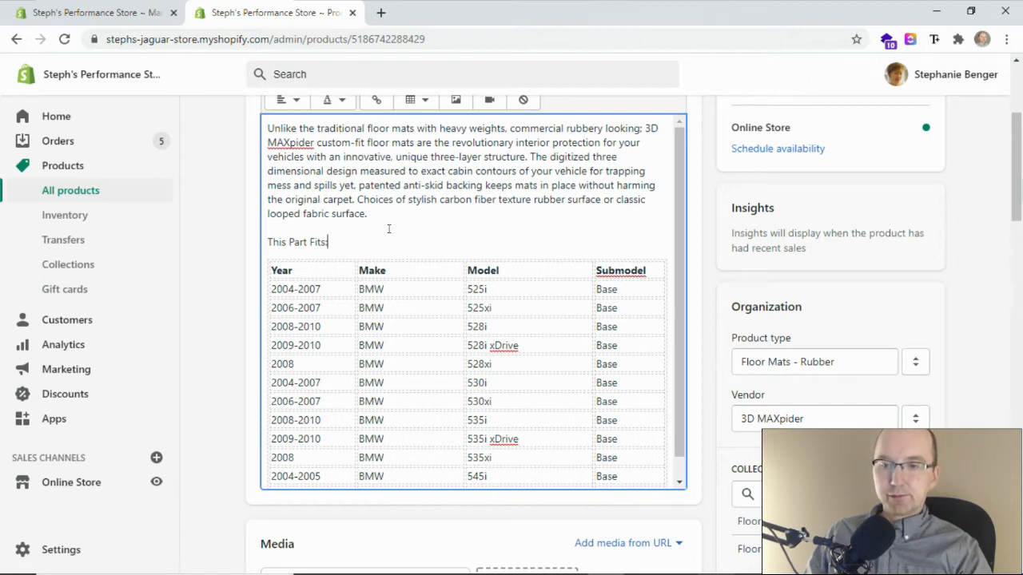
scroll("up", 3)
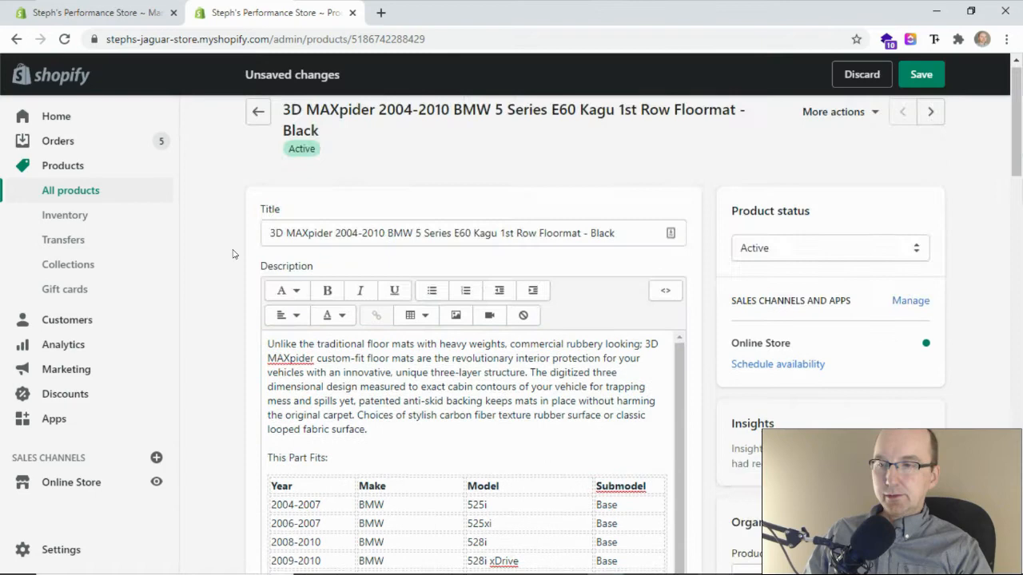
scroll("up", 3)
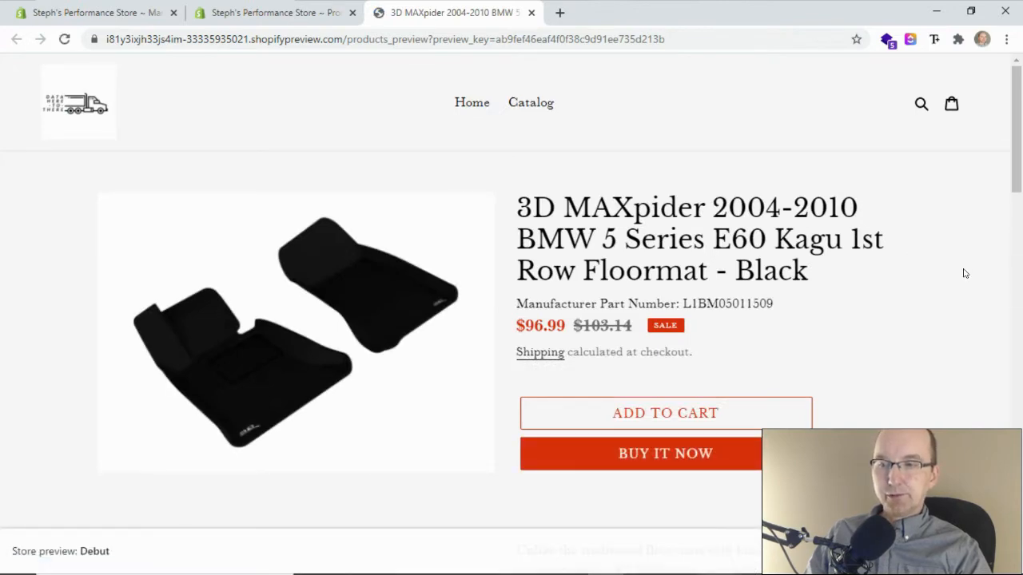
Review the storefront description and fitment table, then return to the Turn 14 settings tab.
scroll("down", 3)
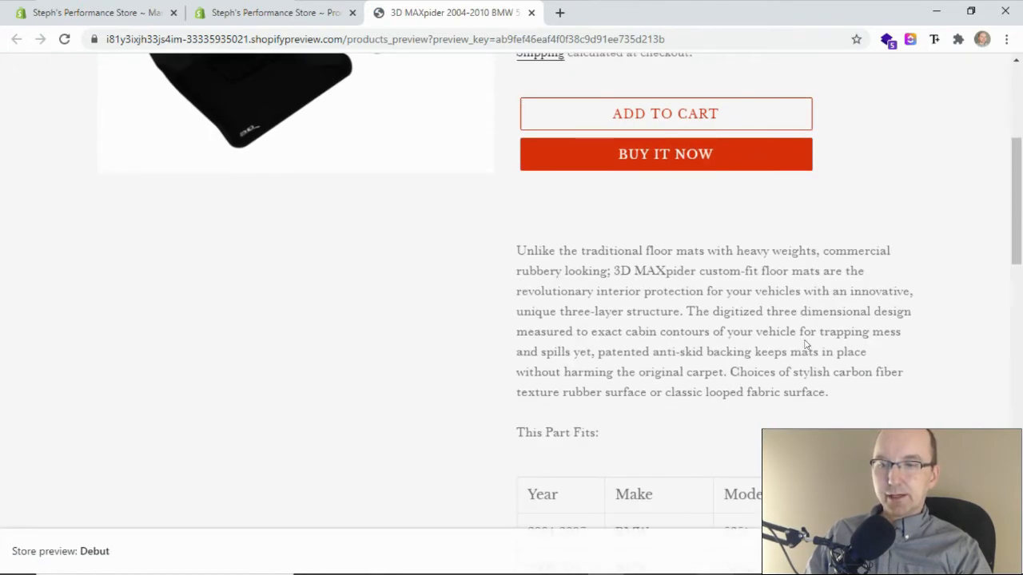
scroll("down", 3)
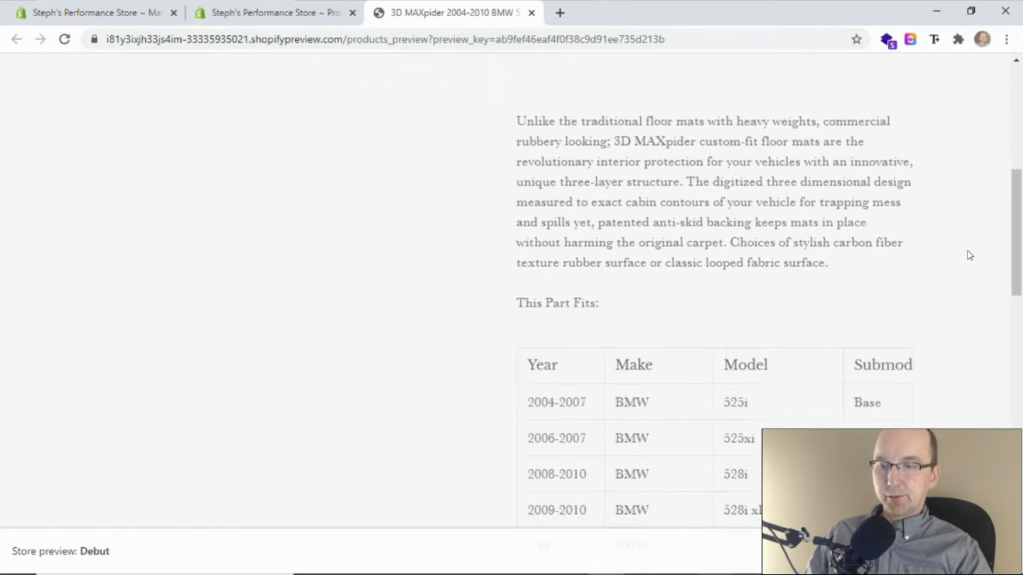
scroll("down", 3)
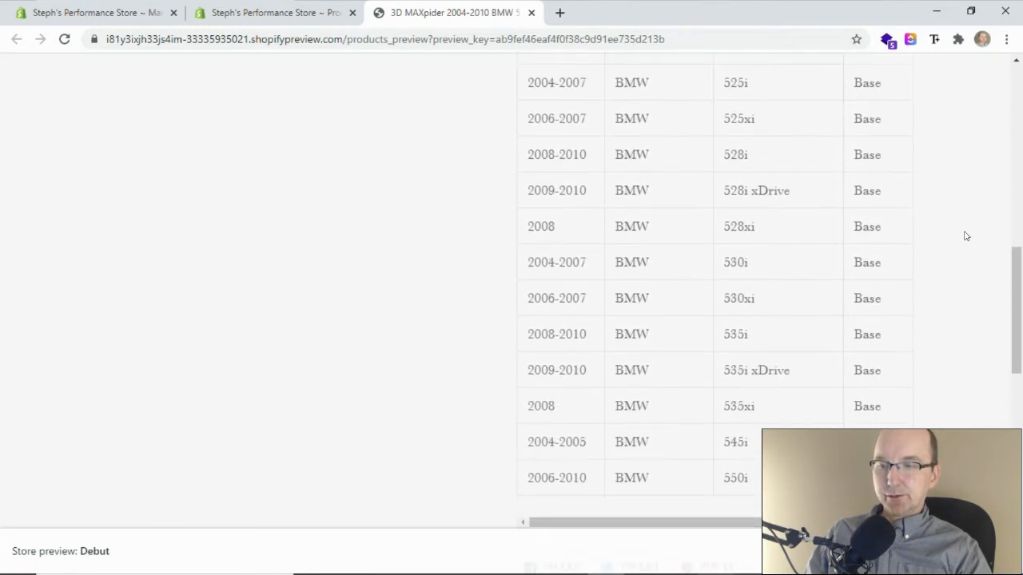
scroll("up", 3)
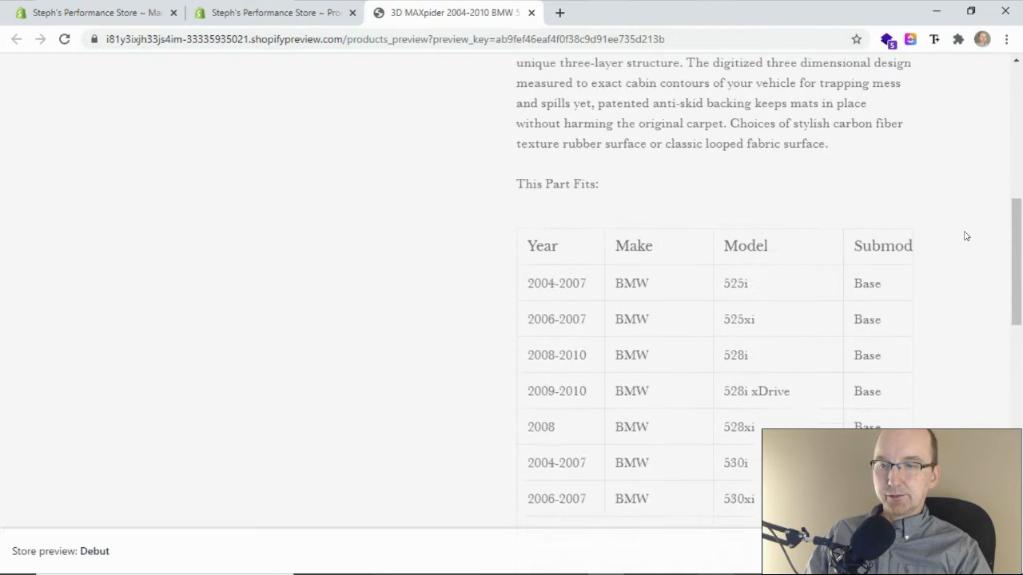
scroll("up", 3)
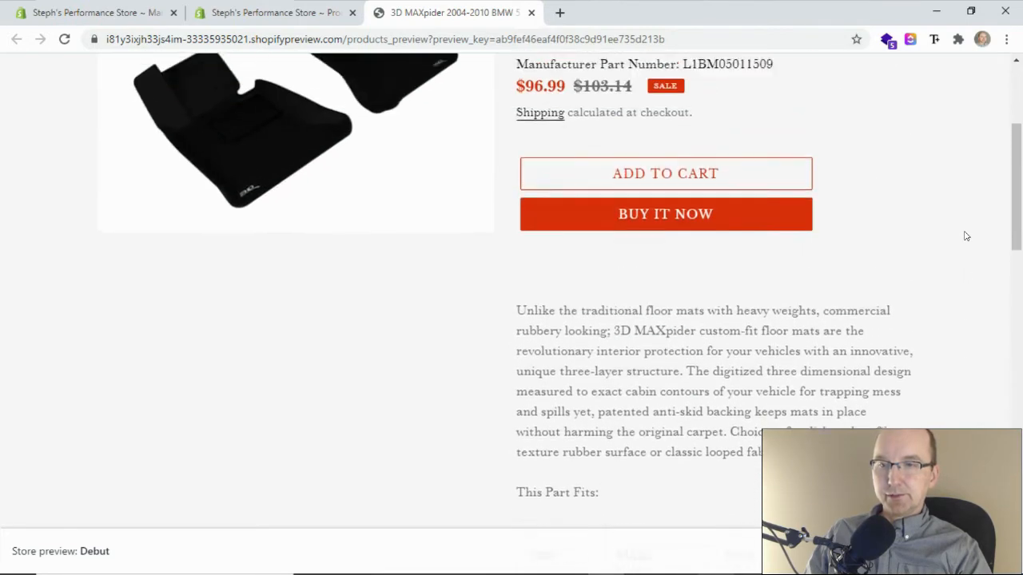
left_click(88, 12)
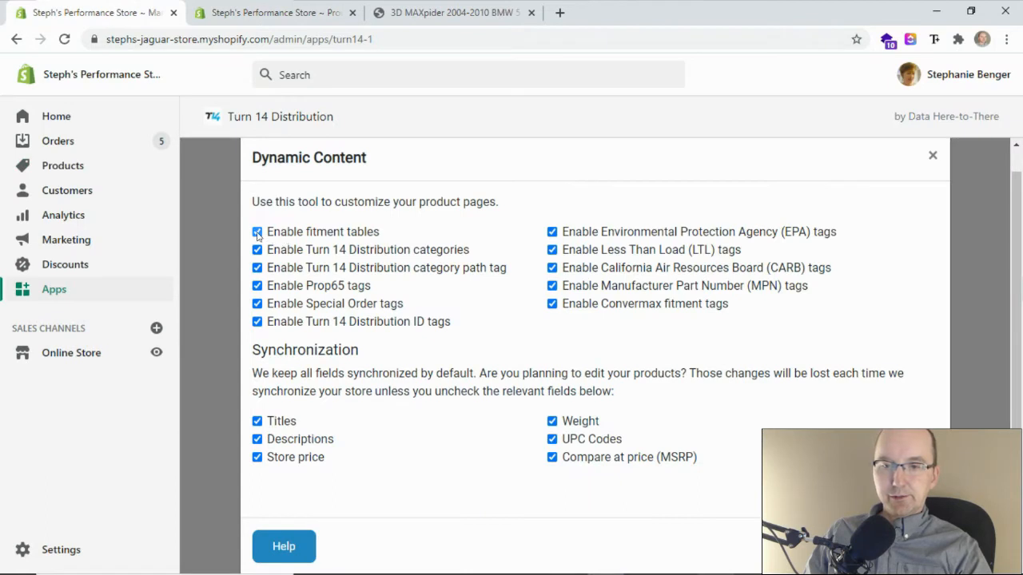
left_click(256, 232)
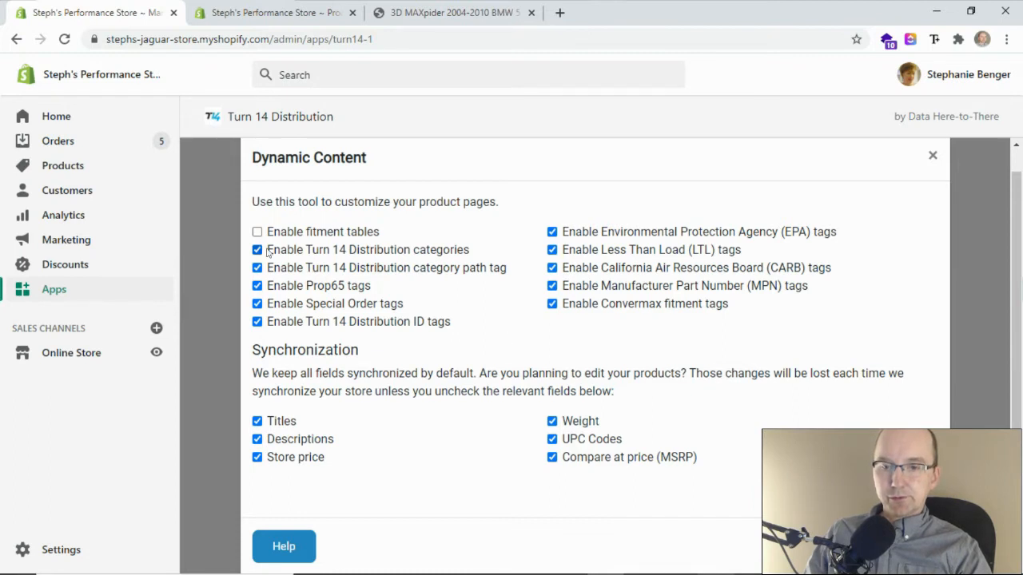
left_click(257, 231)
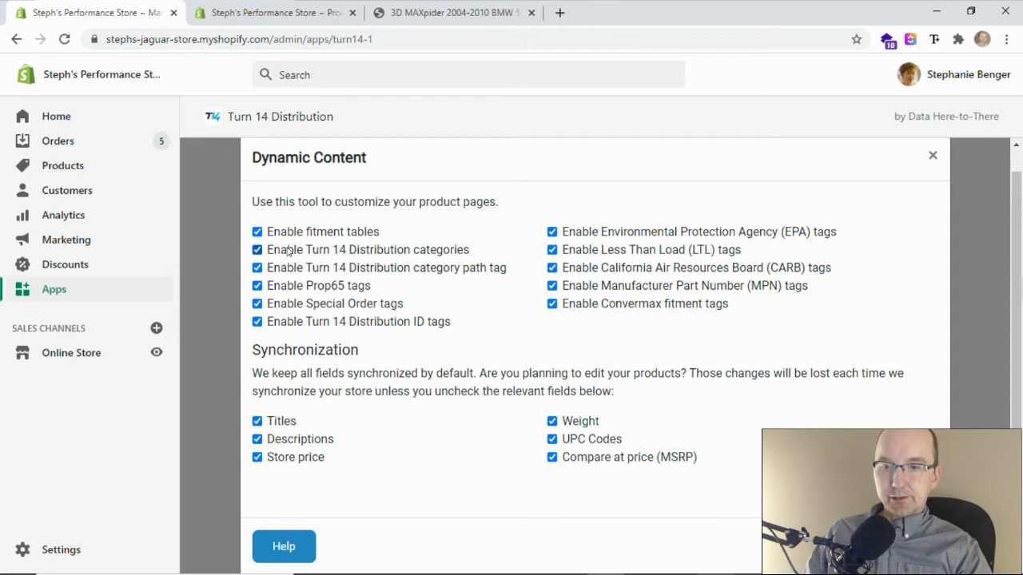
mouse_move(366, 256)
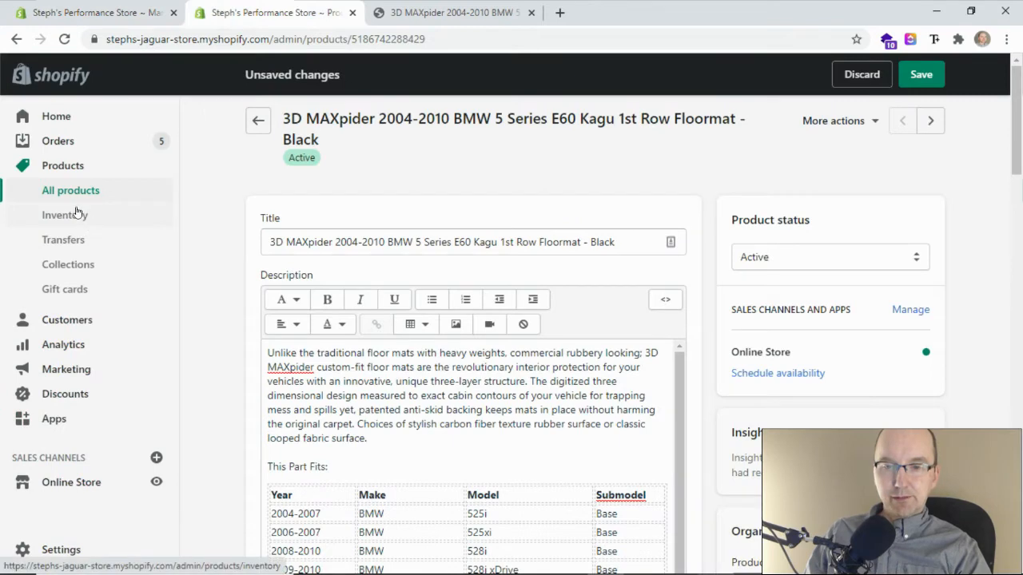
Leave the unsaved floormat product for Collections and scroll the collections list.
left_click(68, 264)
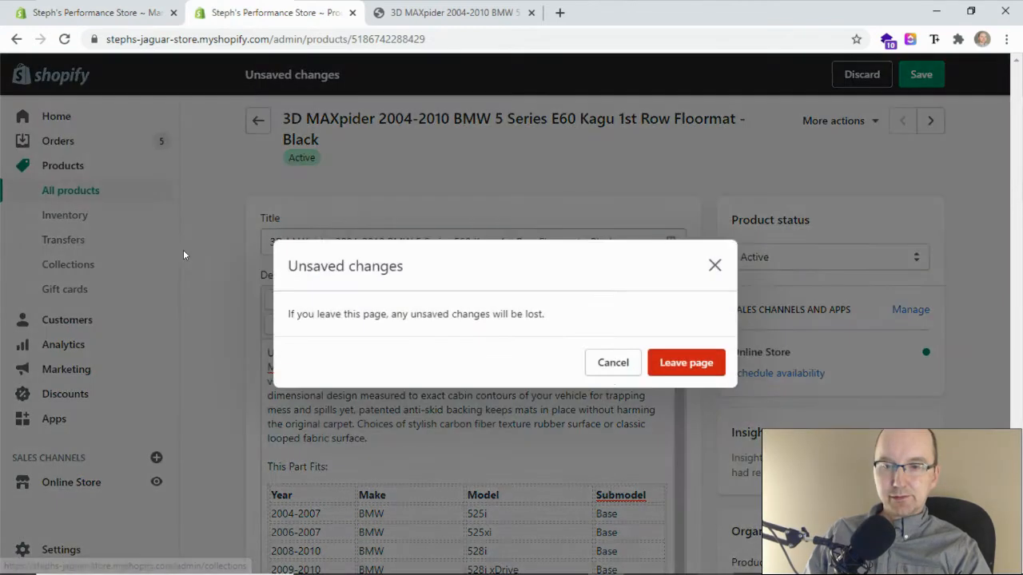
left_click(686, 362)
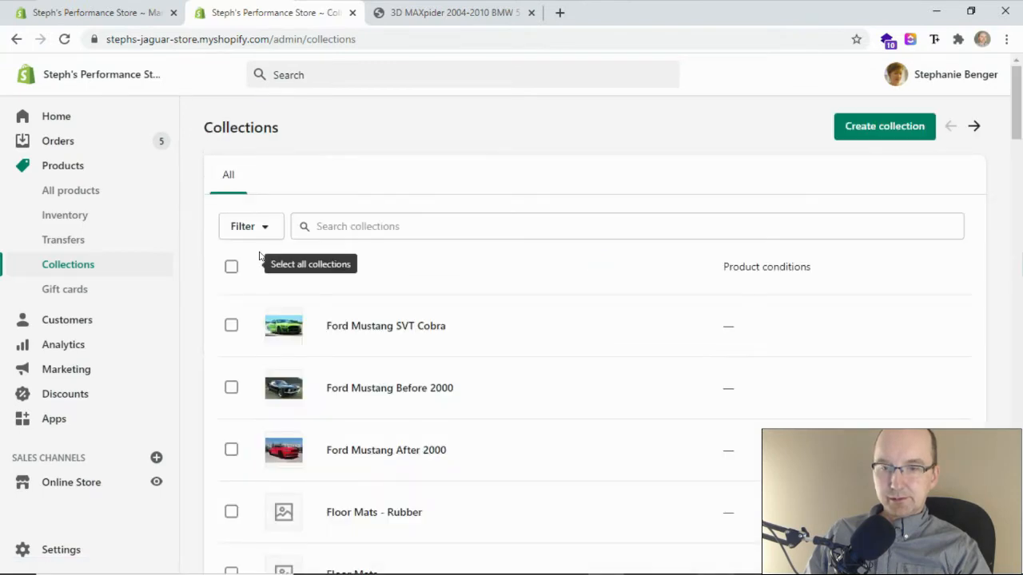
scroll("down", 3)
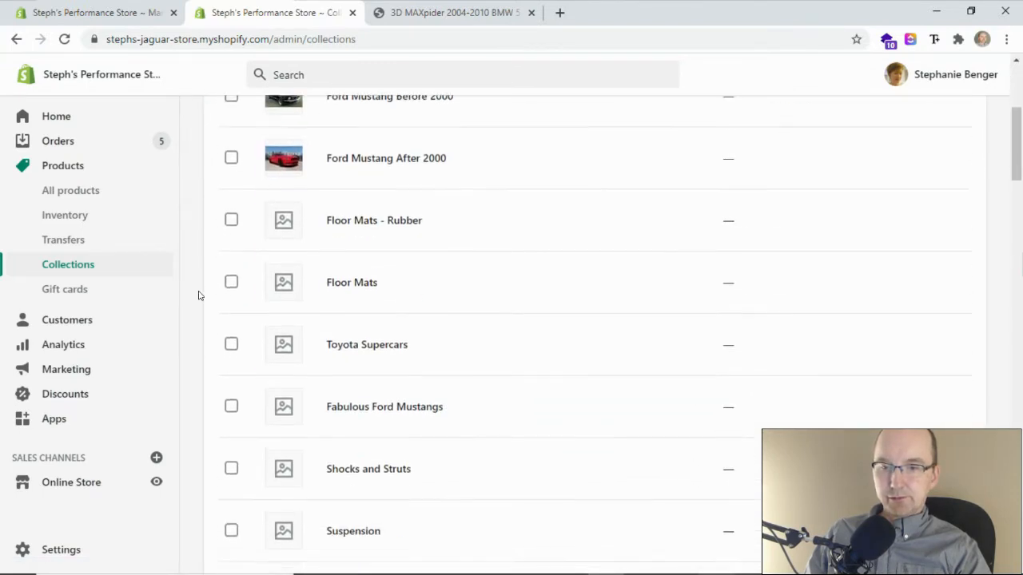
scroll("down", 3)
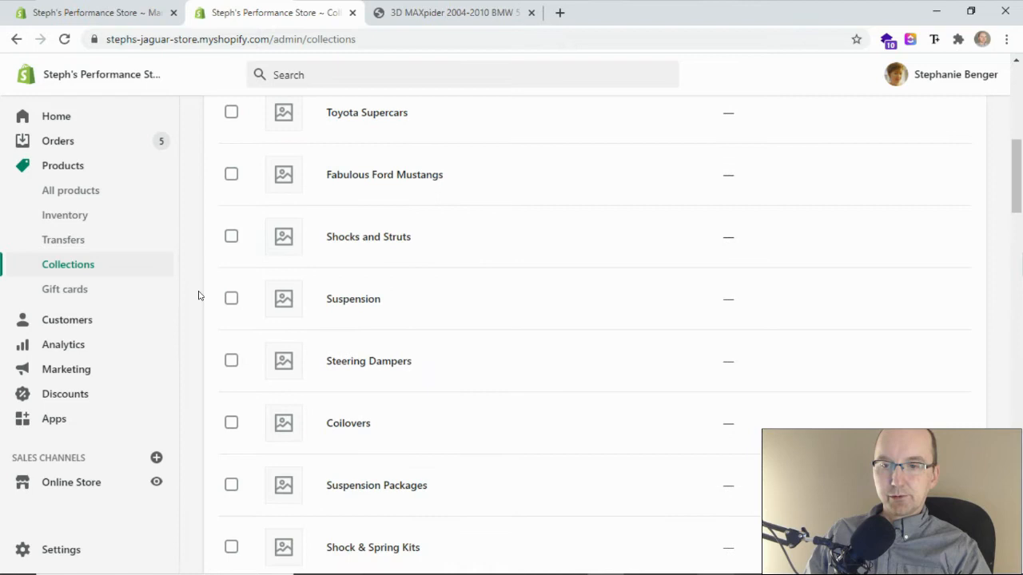
scroll("down", 3)
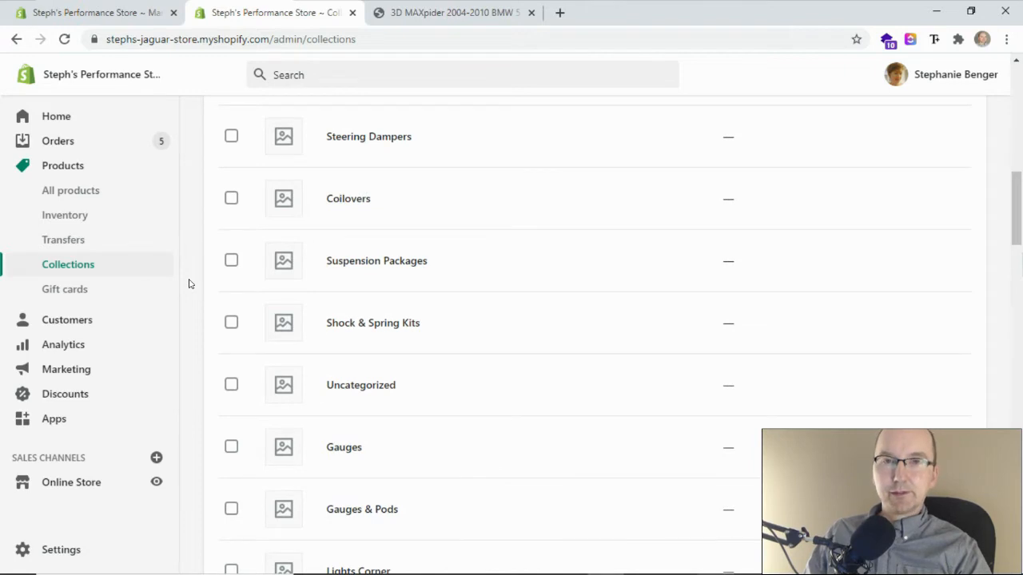
mouse_move(192, 243)
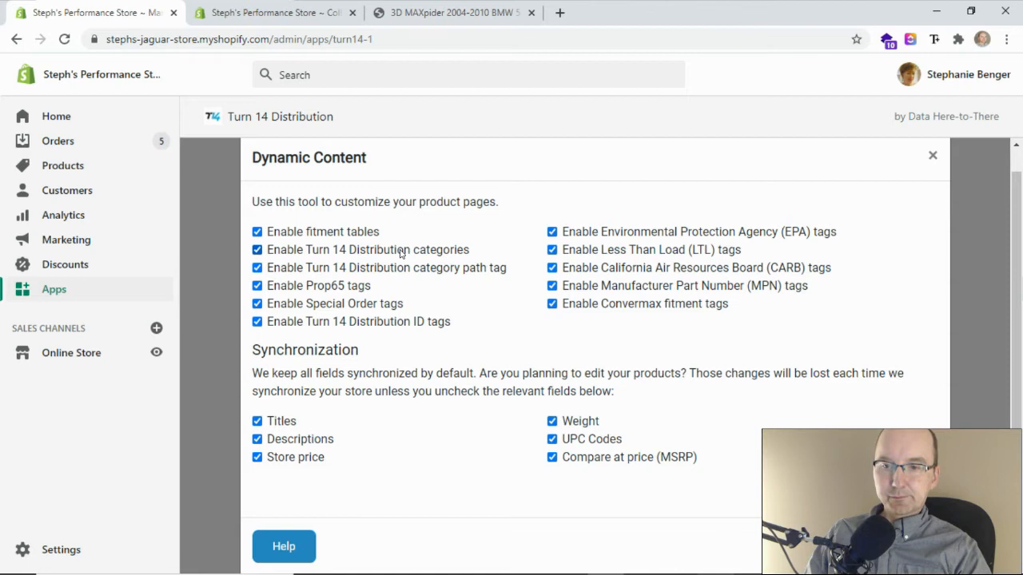
mouse_move(430, 278)
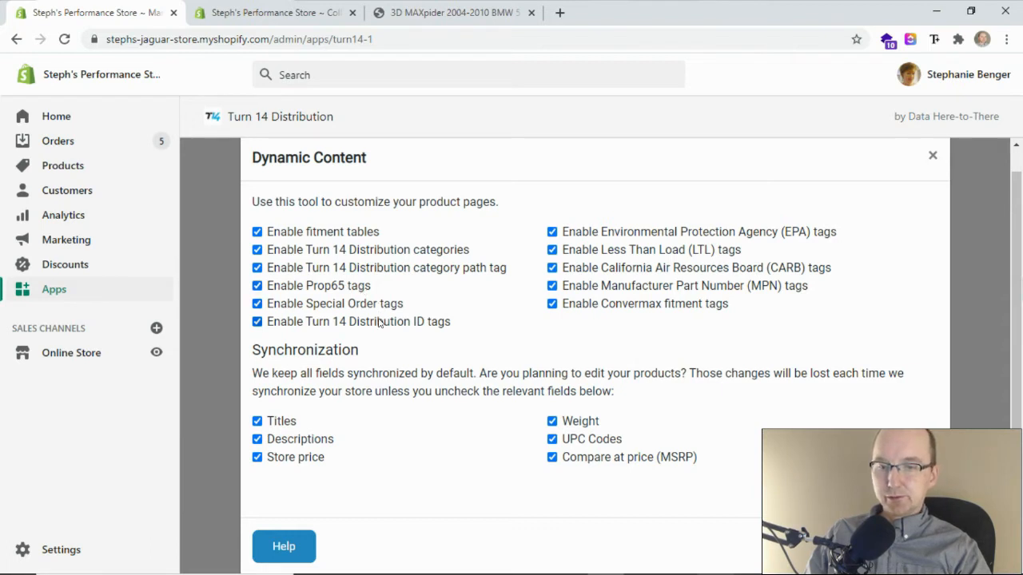
mouse_move(454, 328)
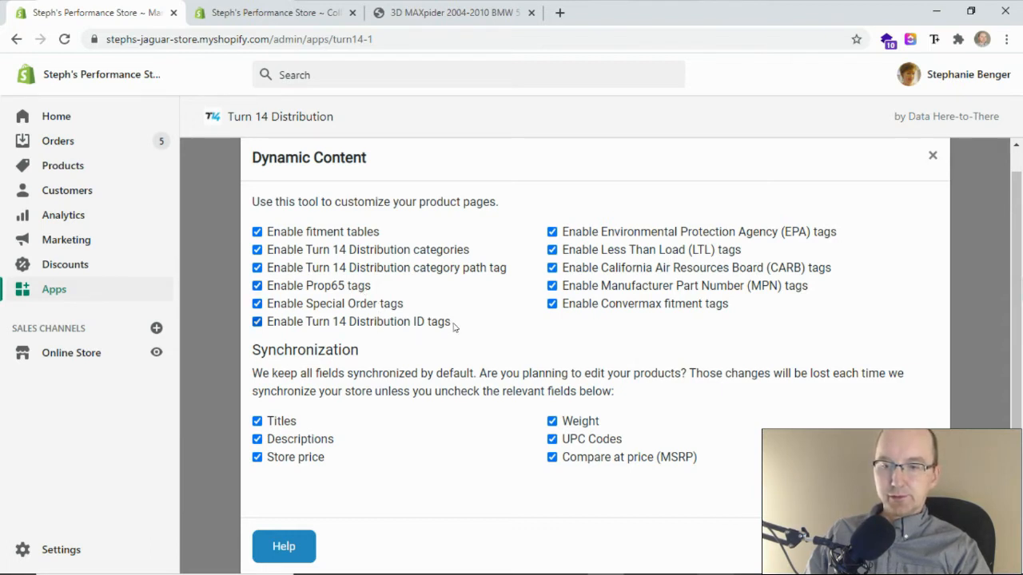
mouse_move(631, 262)
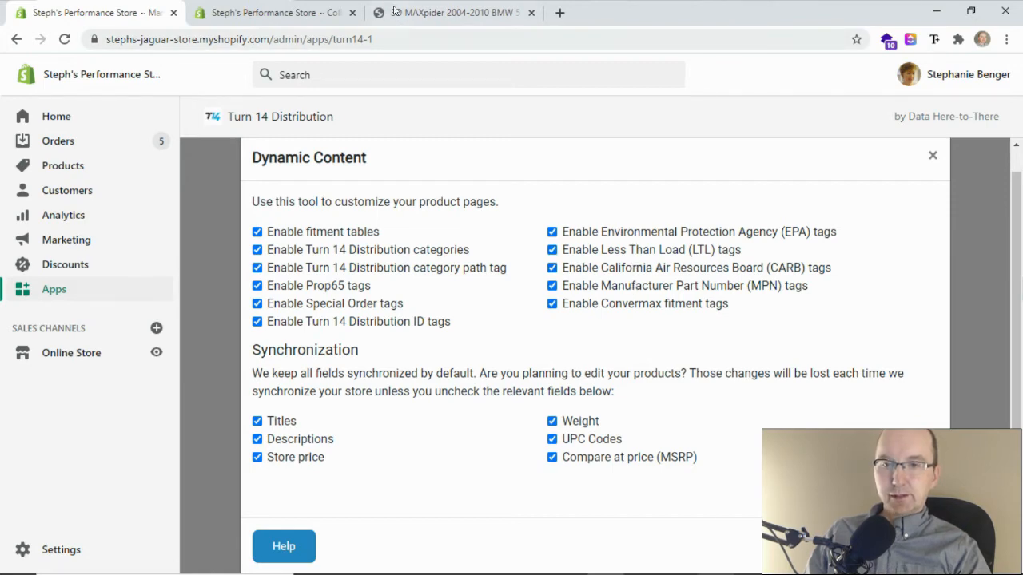
Show the All products list with the BMW 5 Series floormat variants.
left_click(276, 12)
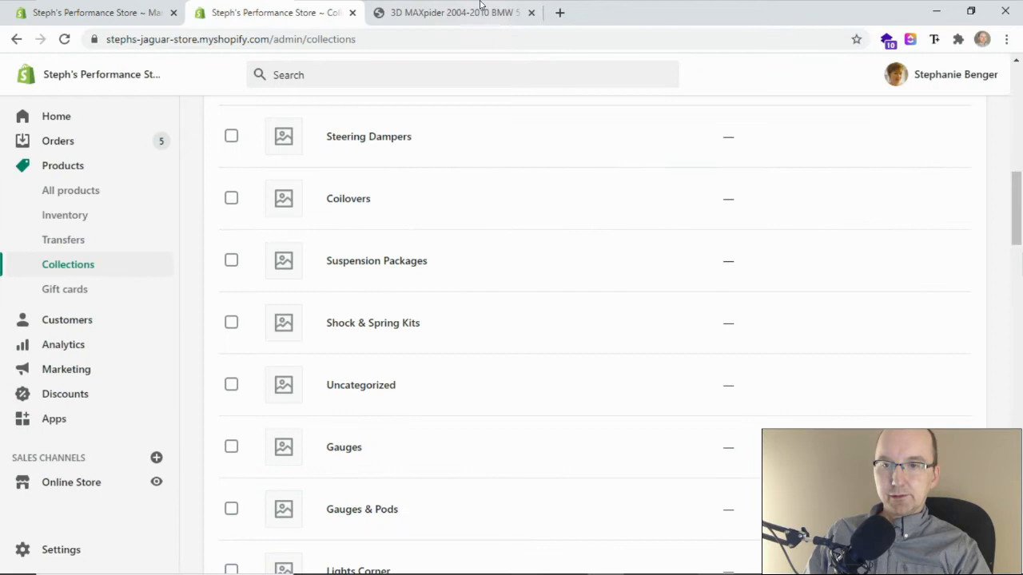
left_click(70, 190)
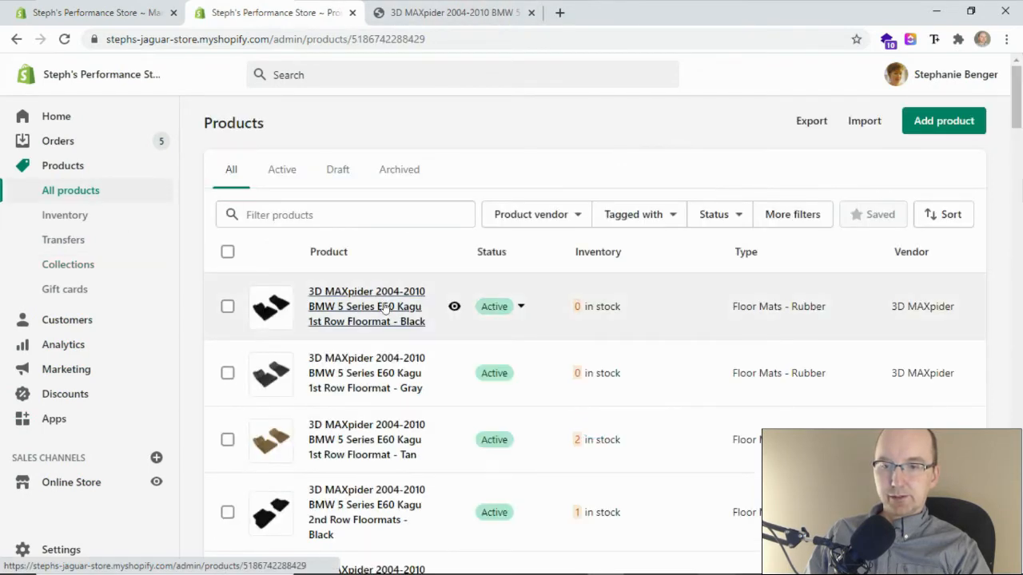
Open the black 1st Row Floormat and scroll down to its Turn 14 tags.
left_click(366, 306)
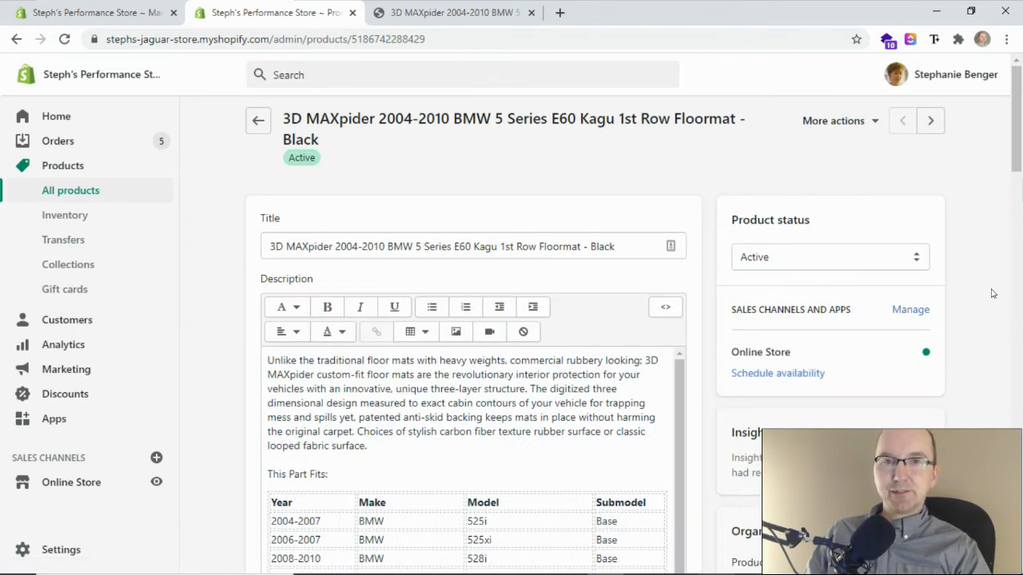
scroll("down", 3)
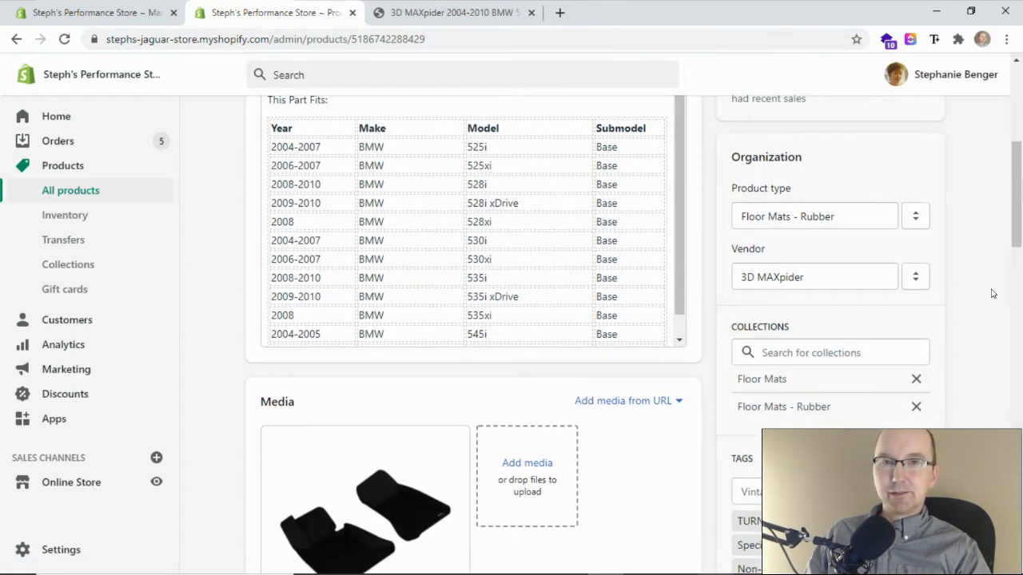
scroll("down", 3)
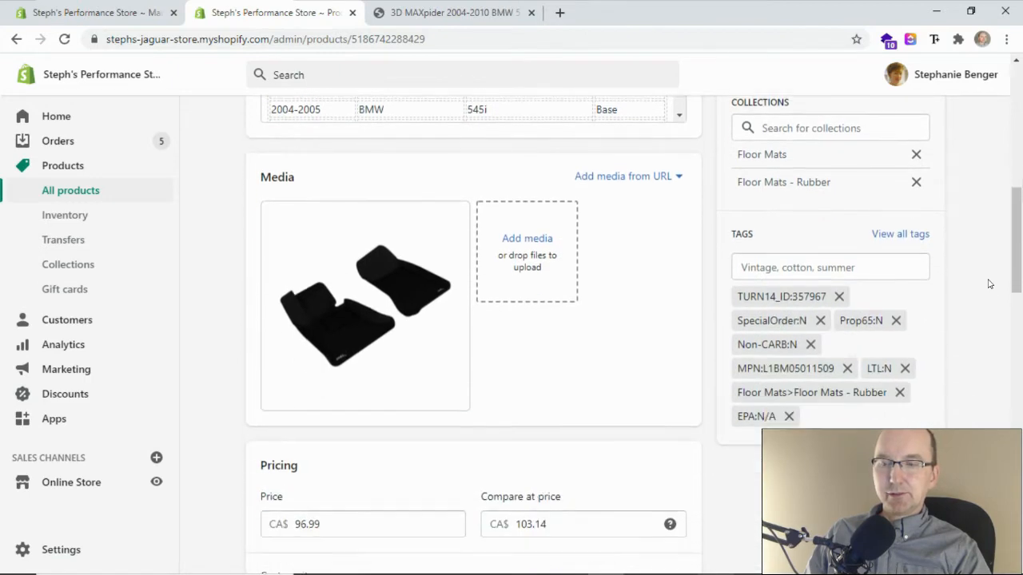
mouse_move(972, 275)
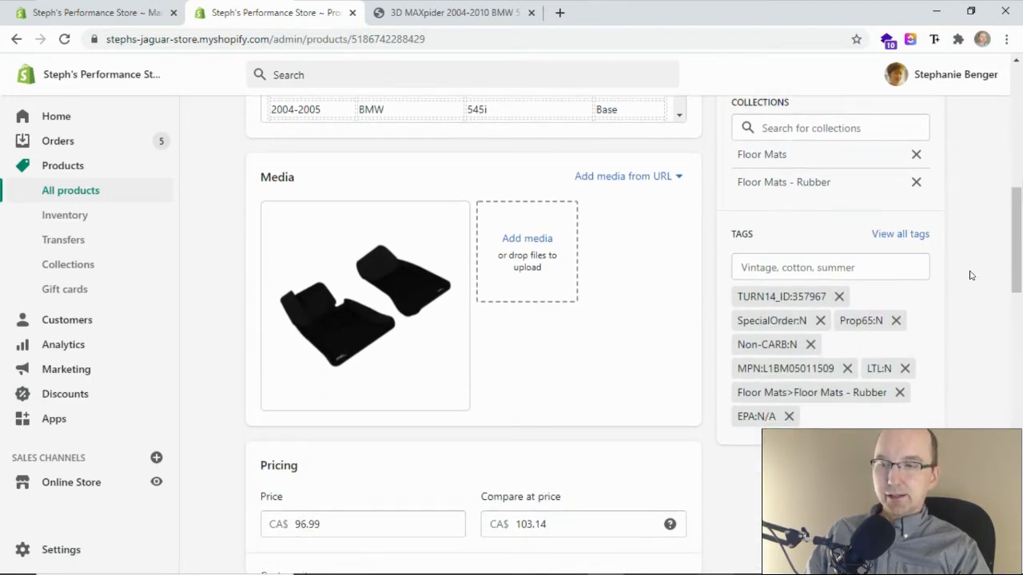
mouse_move(959, 285)
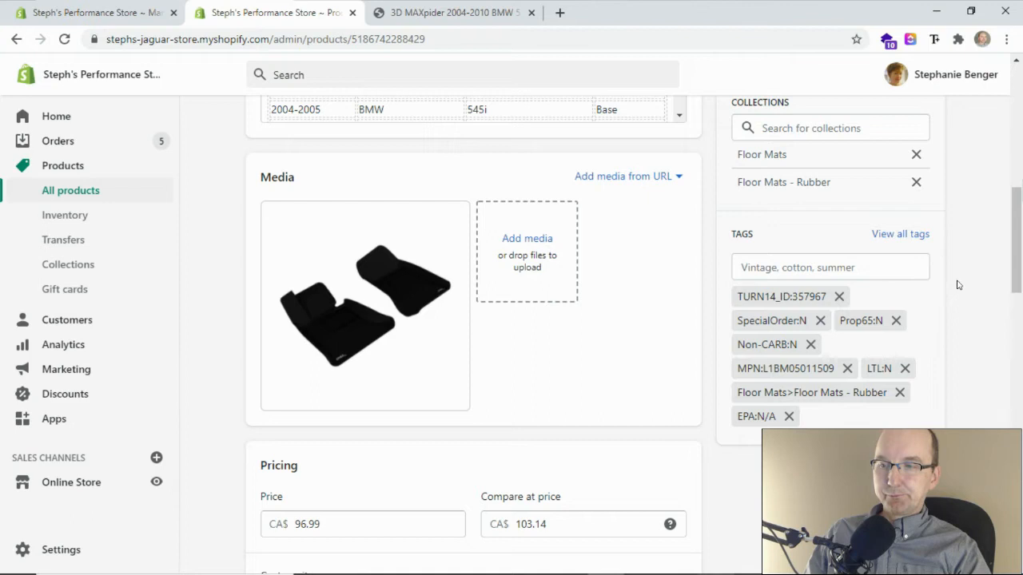
mouse_move(974, 269)
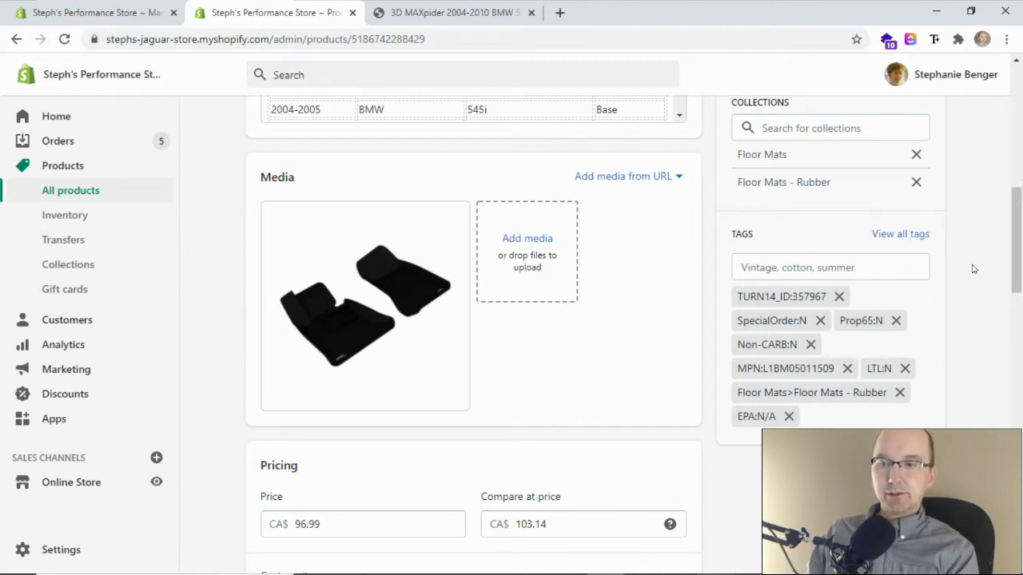
mouse_move(969, 271)
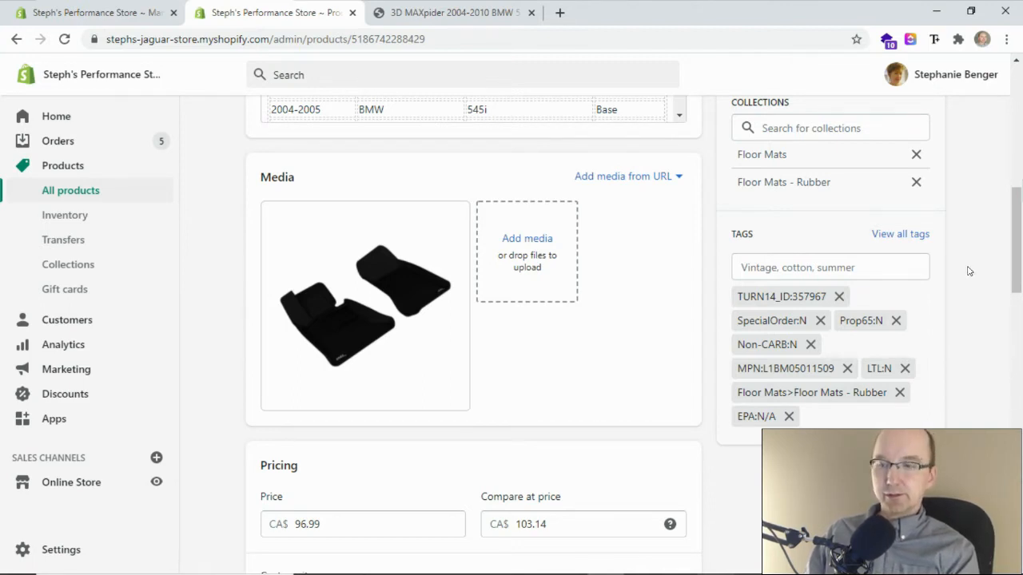
mouse_move(770, 245)
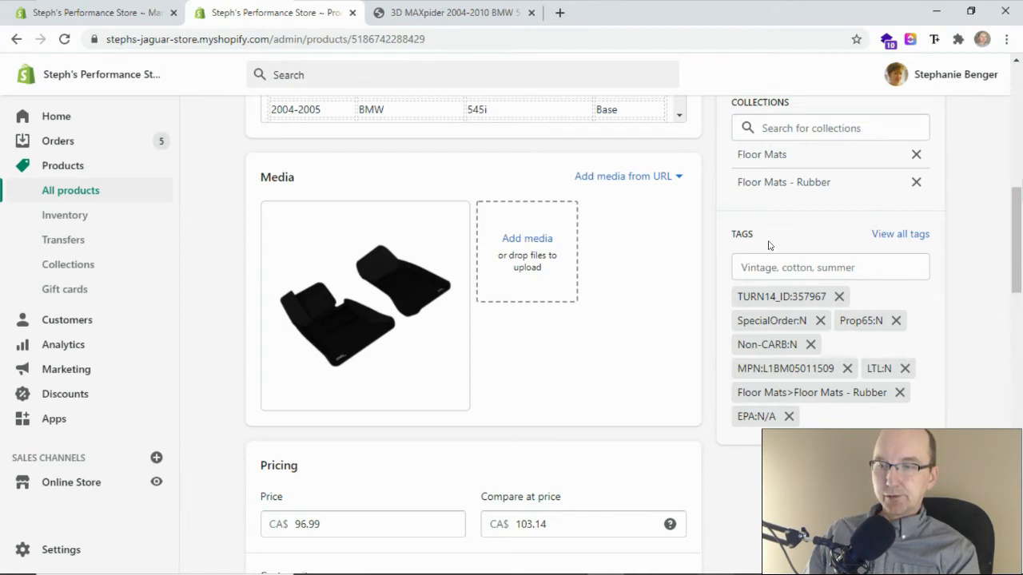
mouse_move(780, 229)
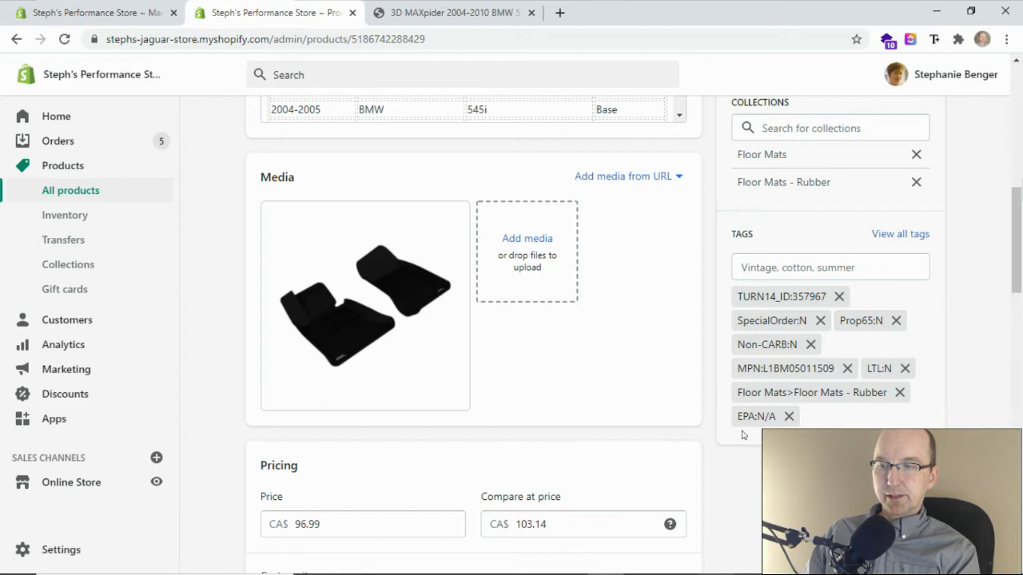
mouse_move(829, 428)
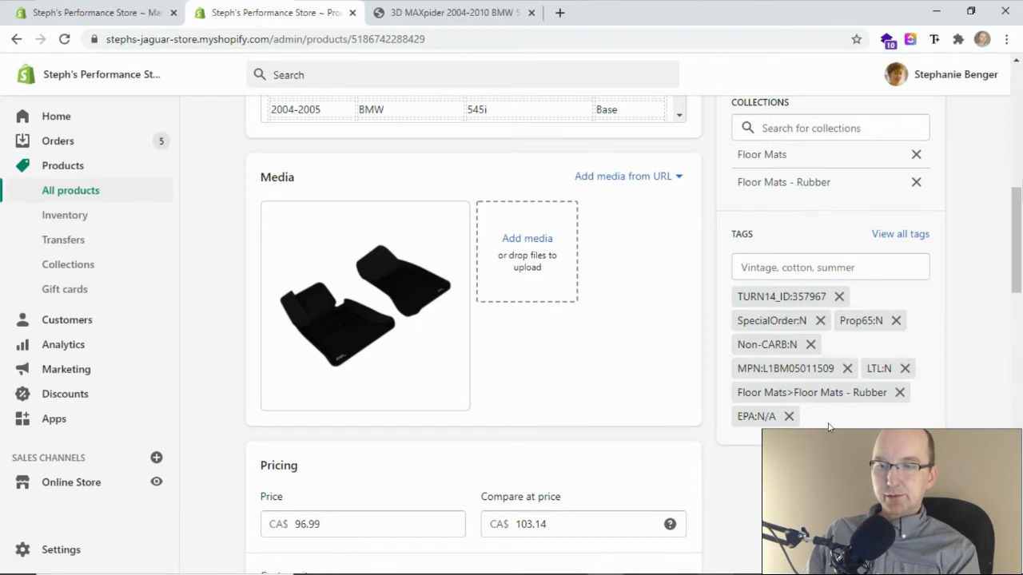
mouse_move(735, 324)
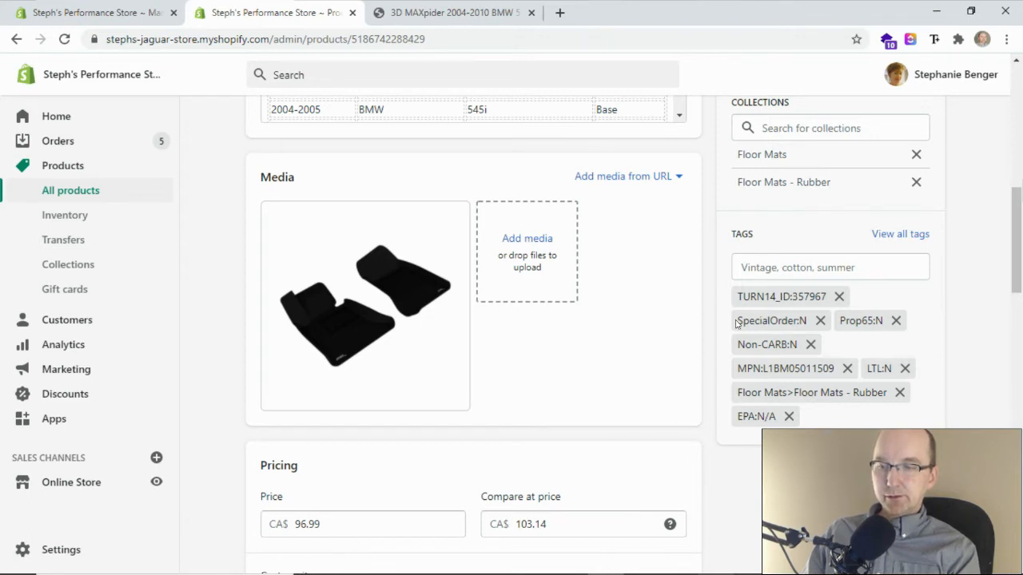
mouse_move(771, 320)
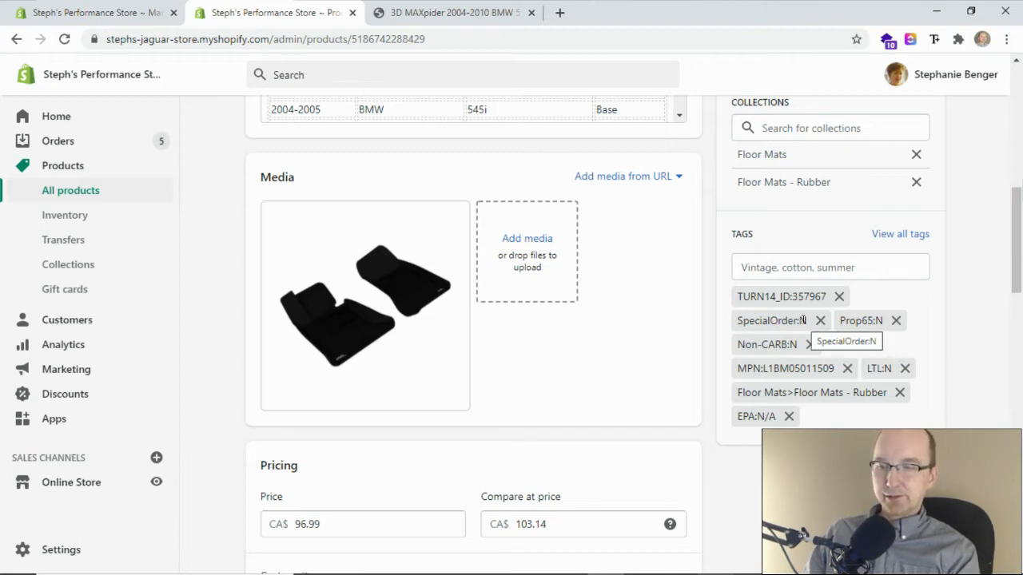
mouse_move(861, 321)
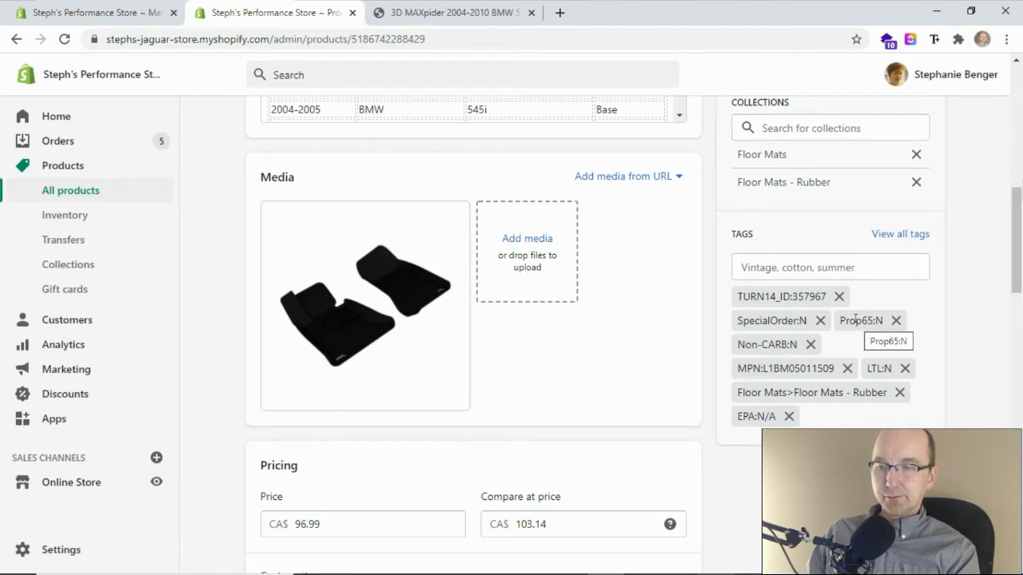
mouse_move(756, 342)
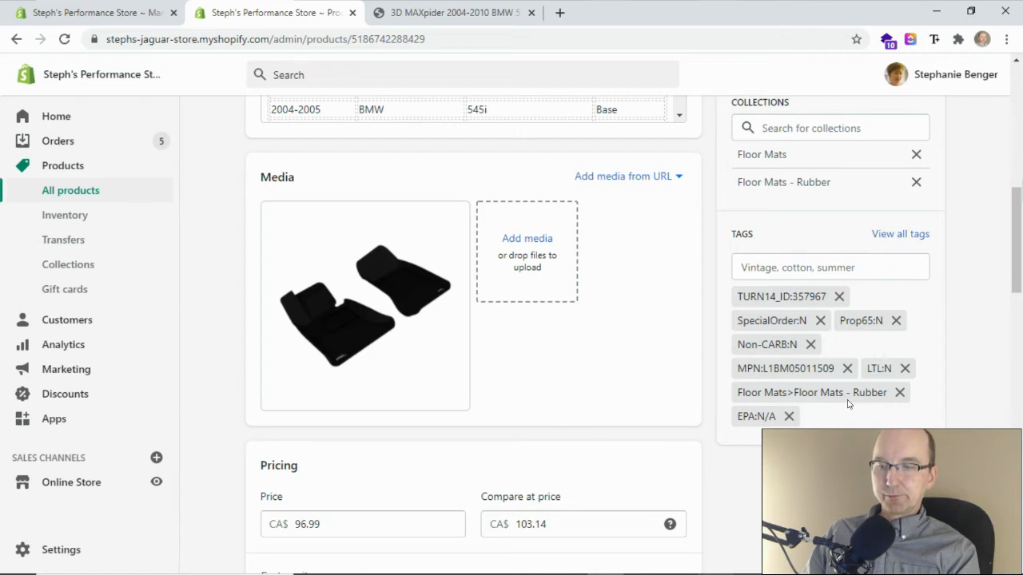
mouse_move(830, 415)
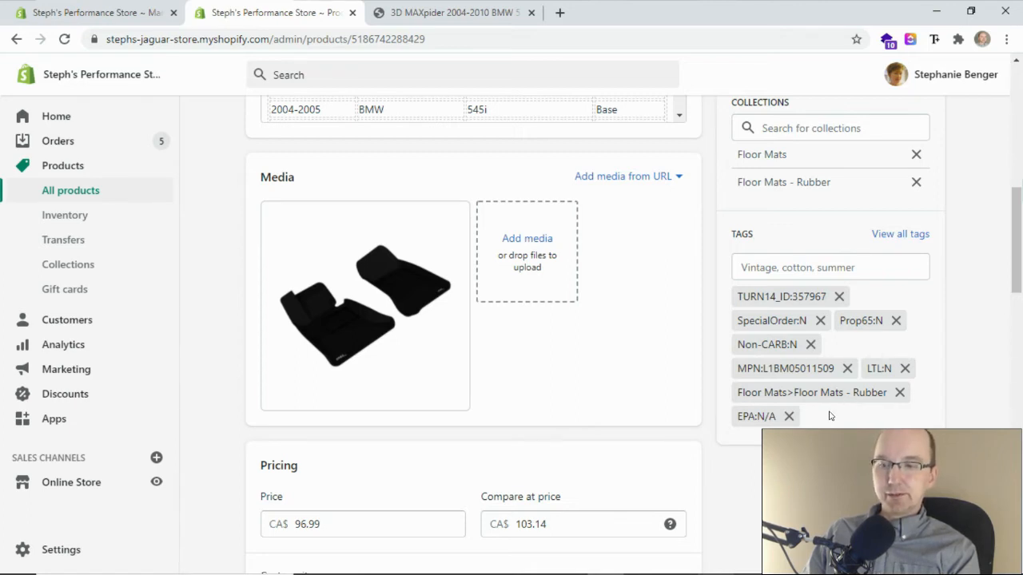
mouse_move(811, 393)
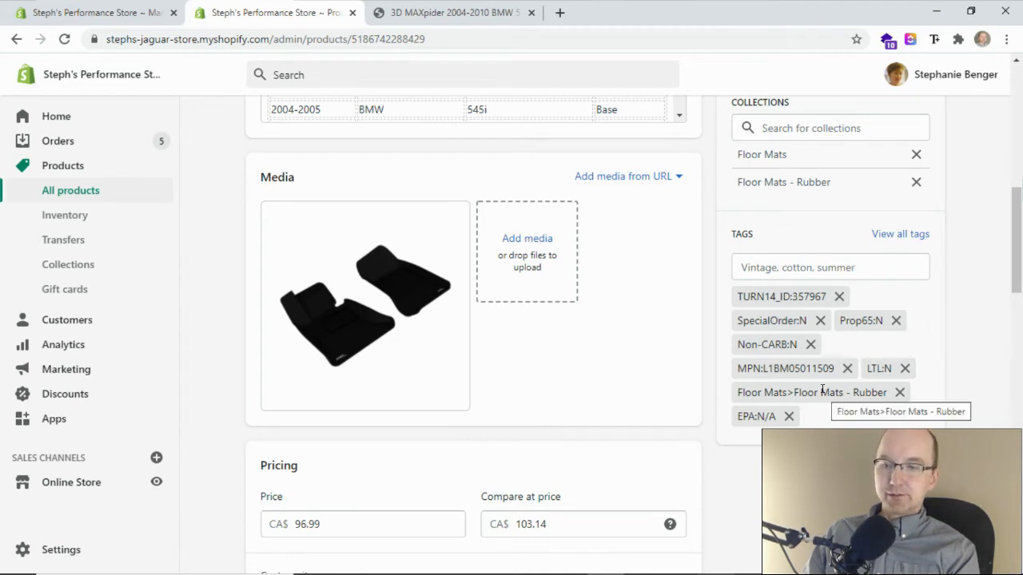
mouse_move(832, 346)
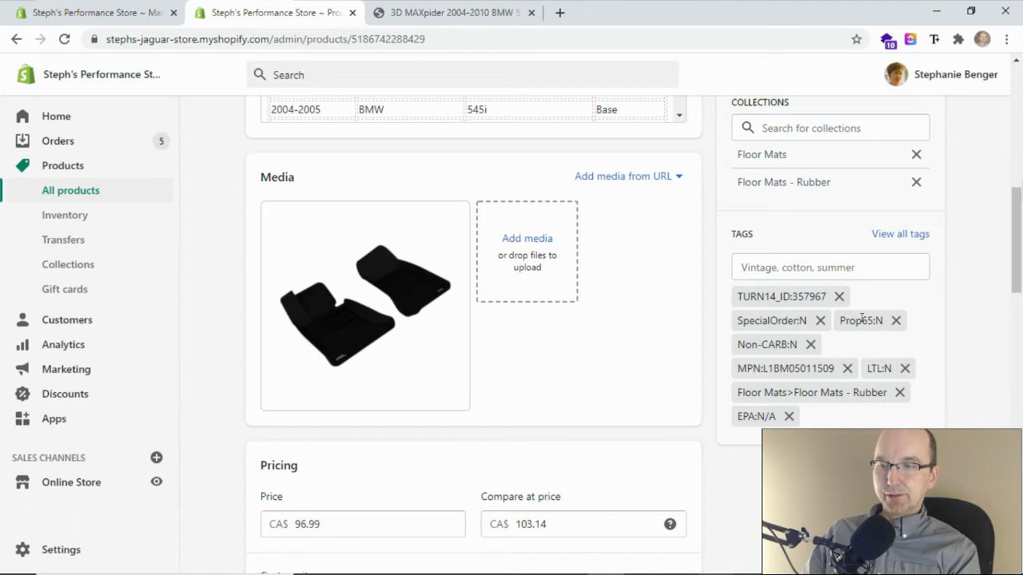
mouse_move(861, 320)
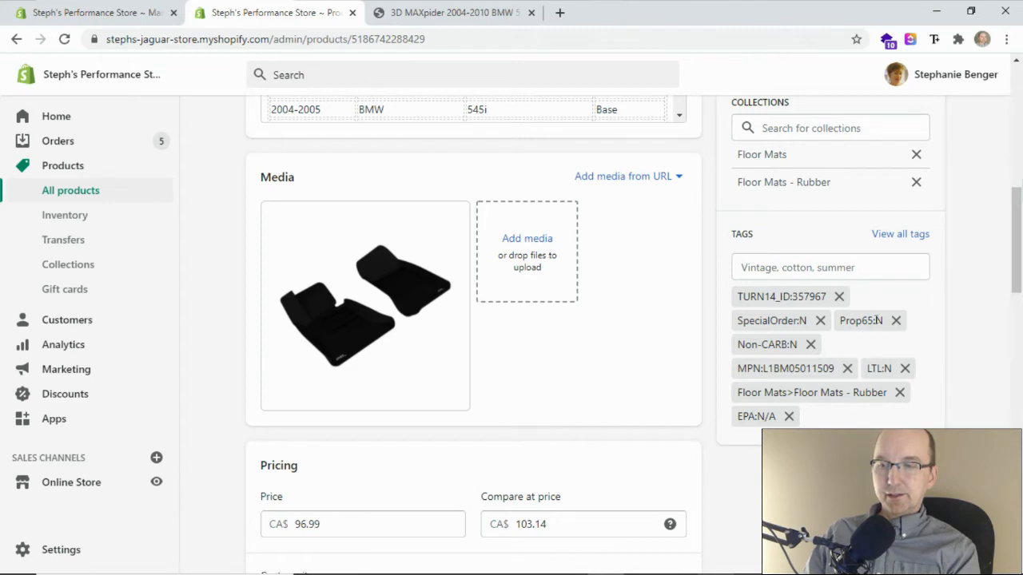
mouse_move(860, 342)
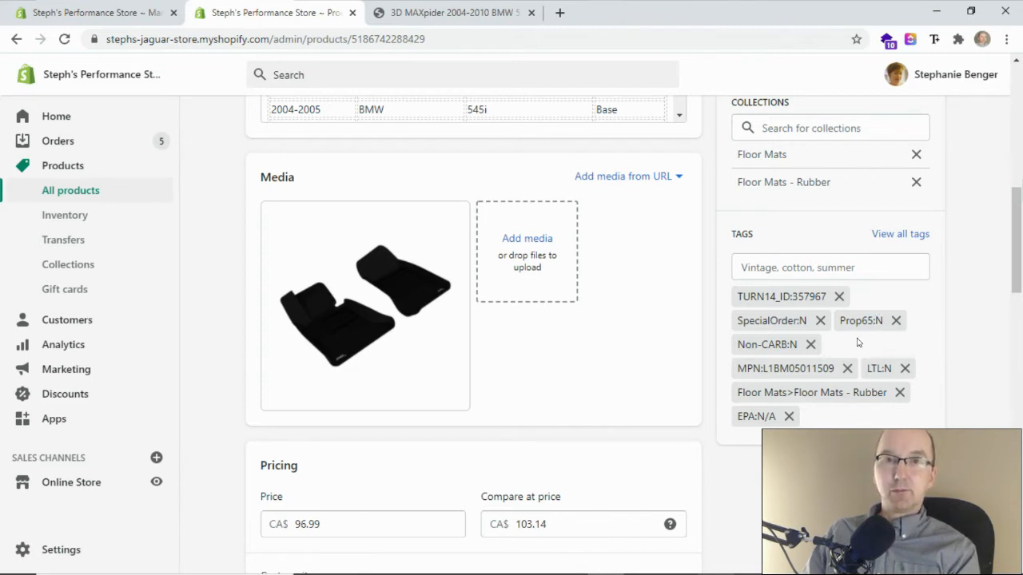
mouse_move(843, 342)
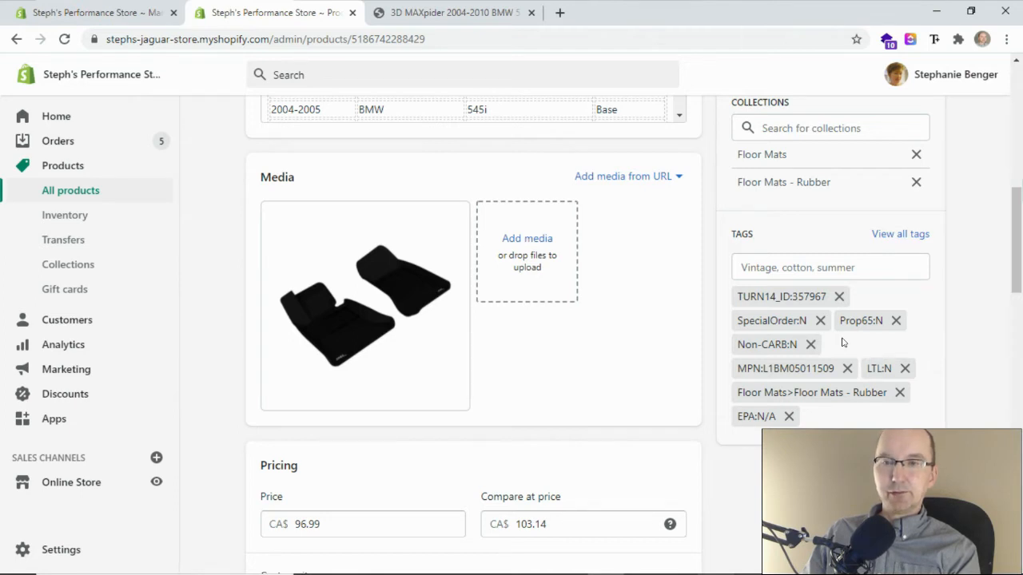
mouse_move(881, 337)
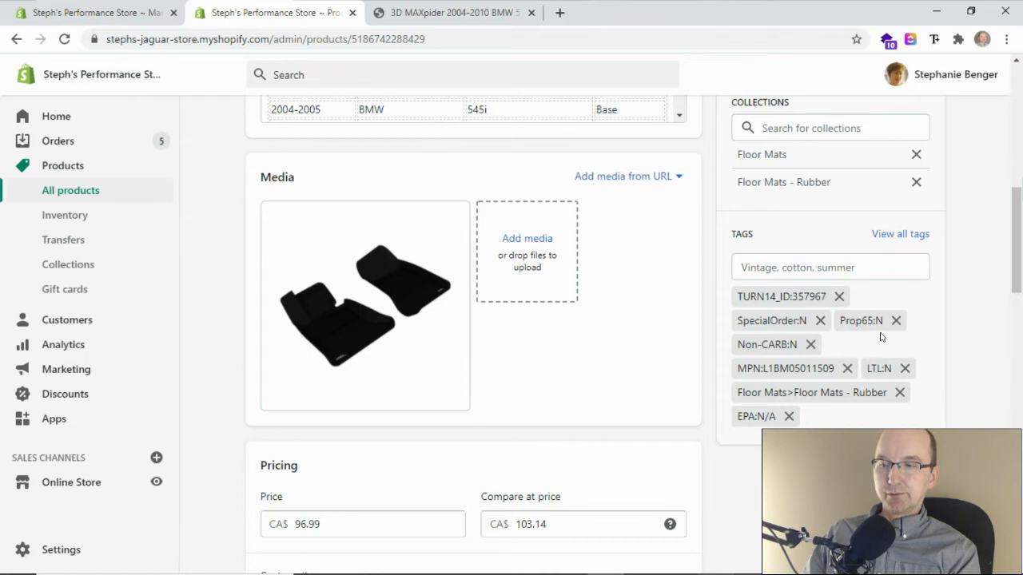
mouse_move(853, 318)
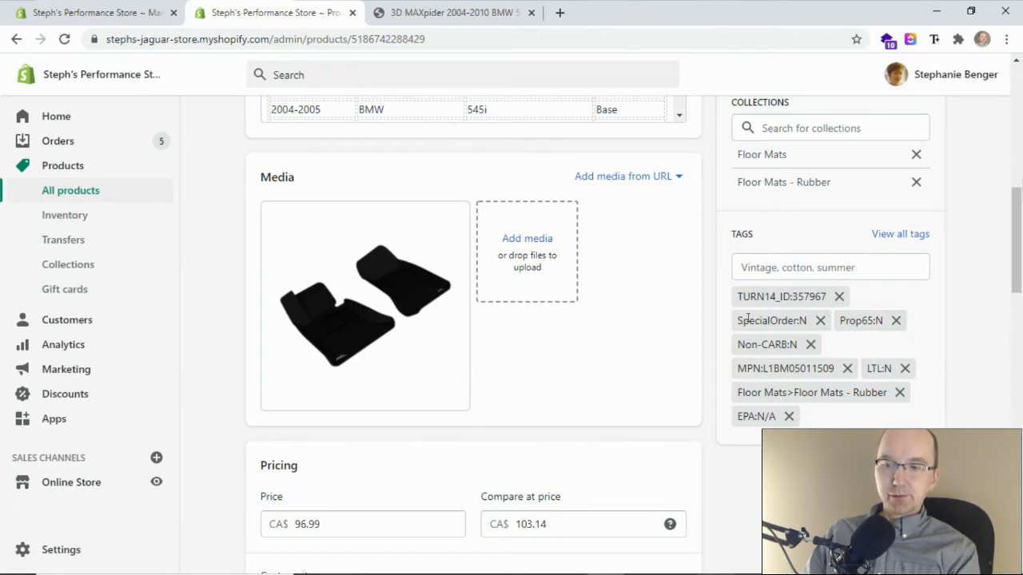
mouse_move(841, 341)
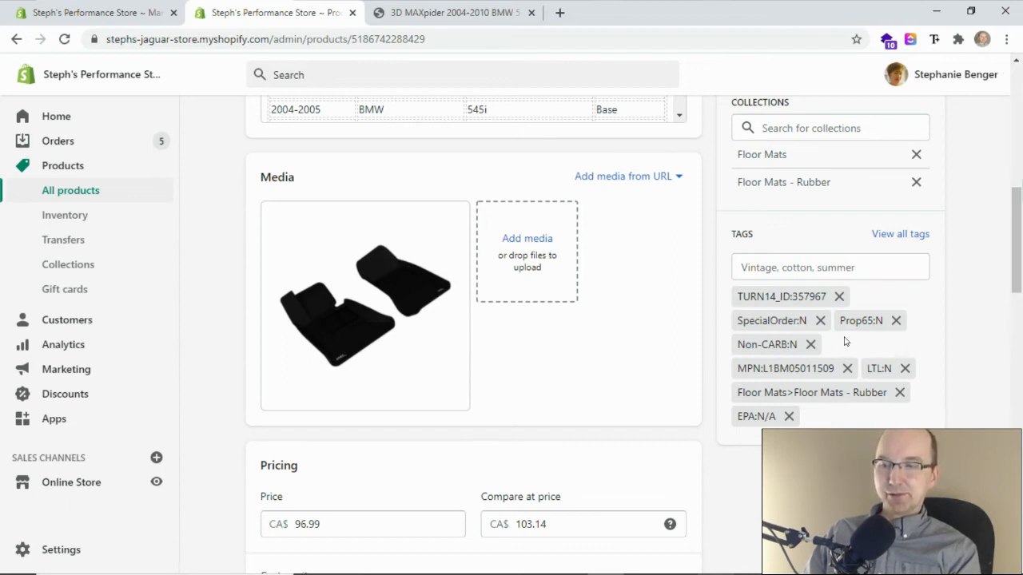
mouse_move(744, 344)
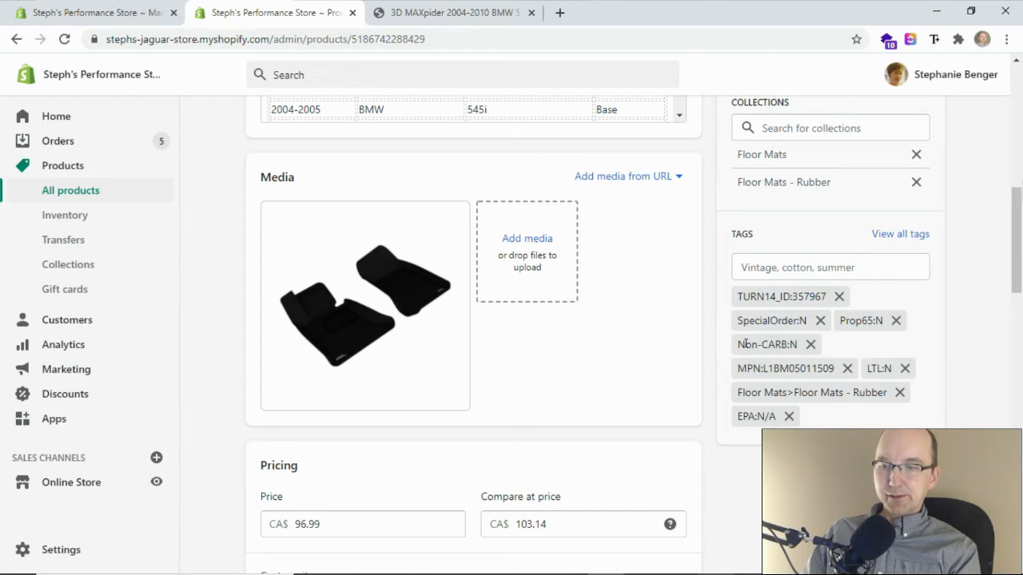
mouse_move(844, 345)
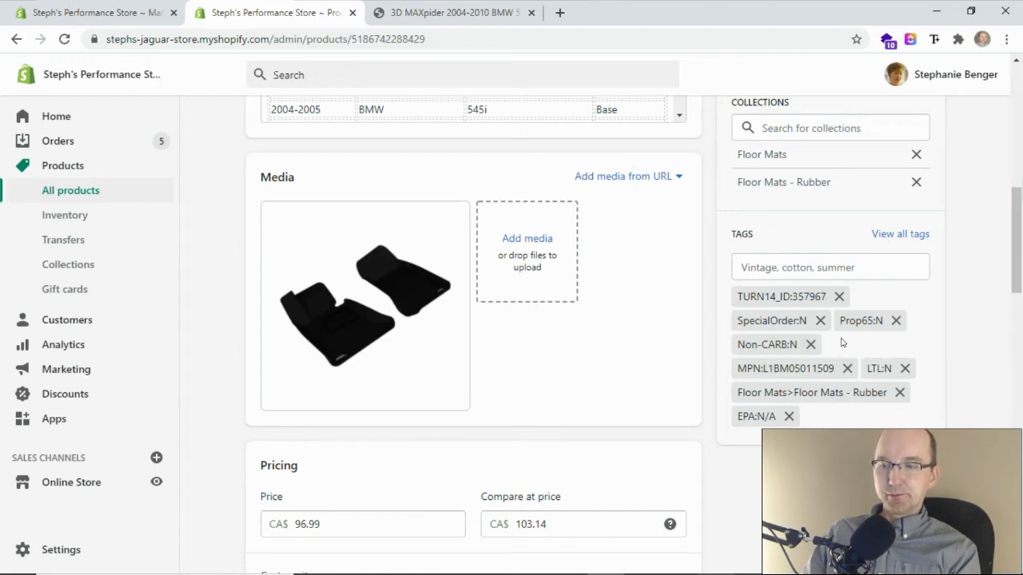
mouse_move(839, 345)
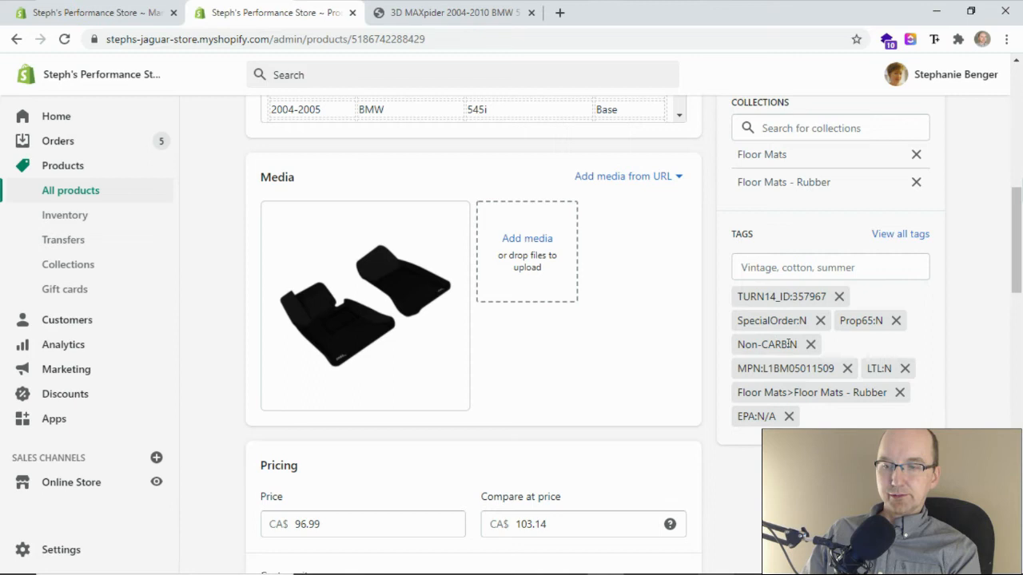
mouse_move(653, 236)
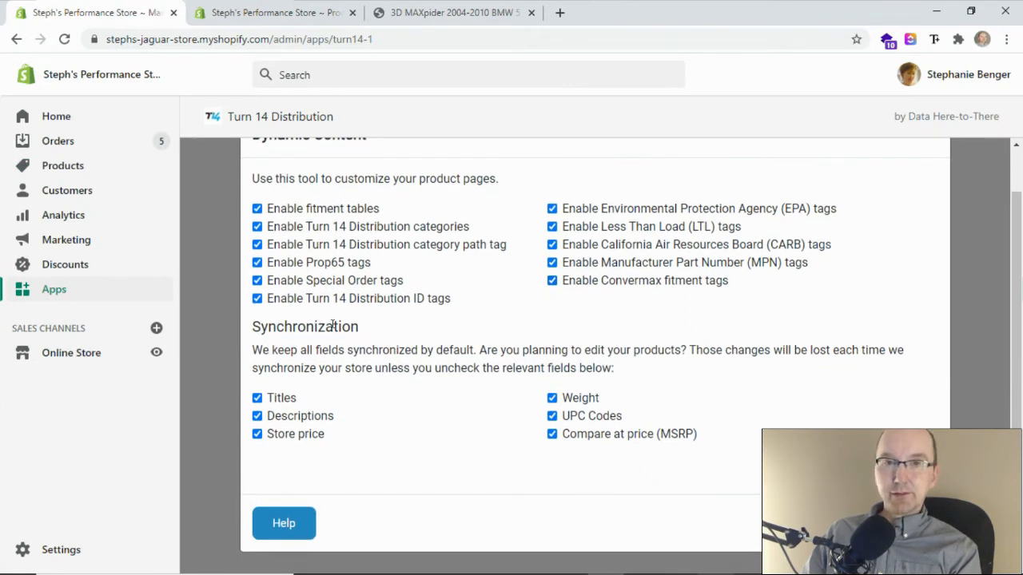
mouse_move(378, 331)
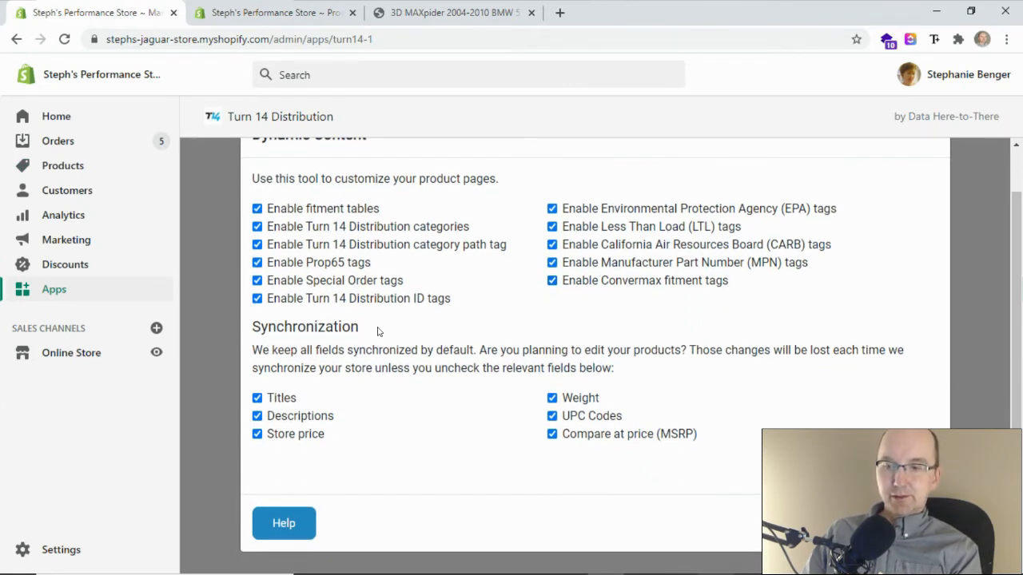
mouse_move(365, 353)
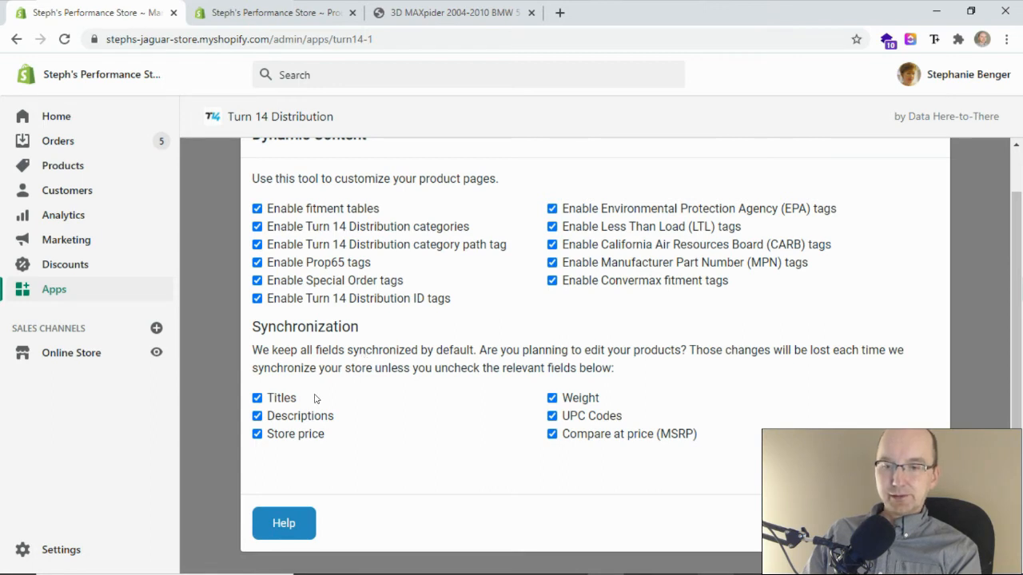
mouse_move(316, 380)
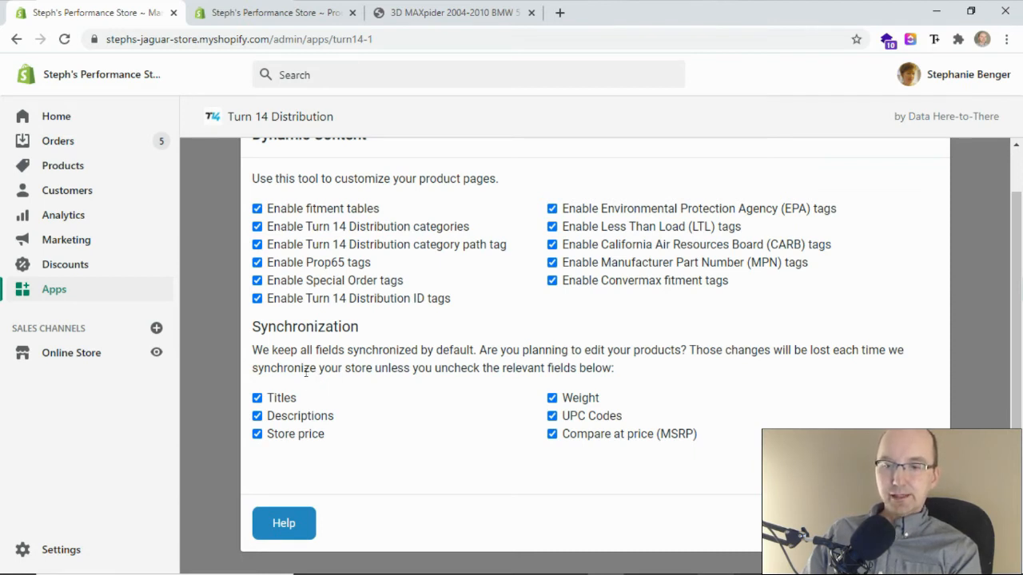
Uncheck Titles and Descriptions under Synchronization in the Turn 14 Content settings.
left_click(256, 397)
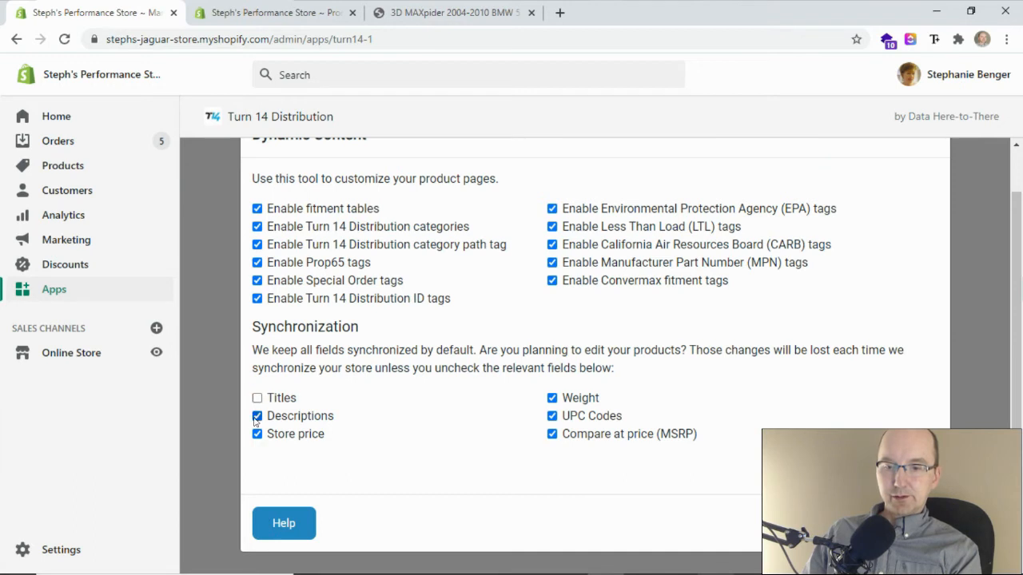
left_click(257, 416)
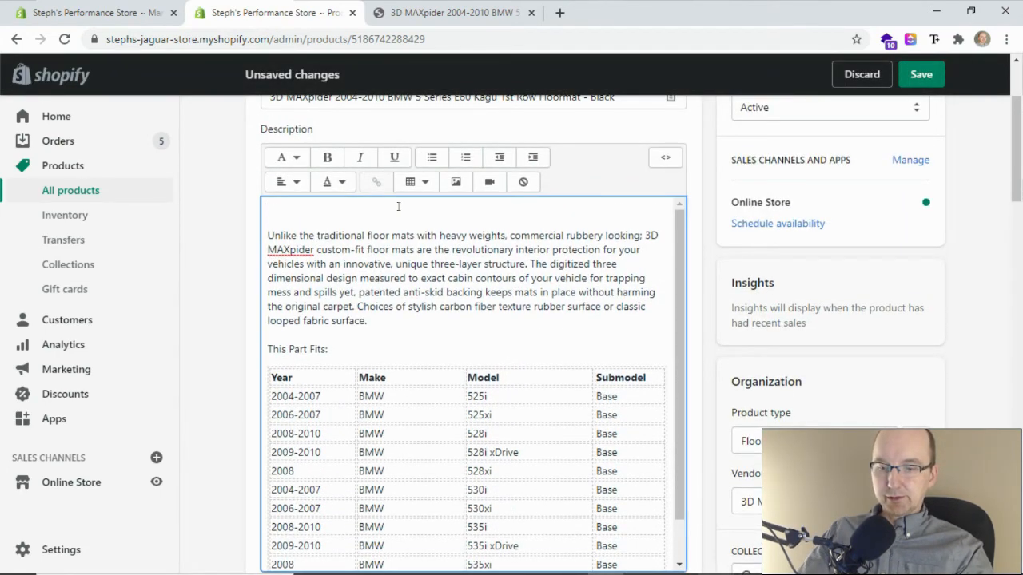
Add "This is my really cool description!" atop the floormat description and save.
type("This is m")
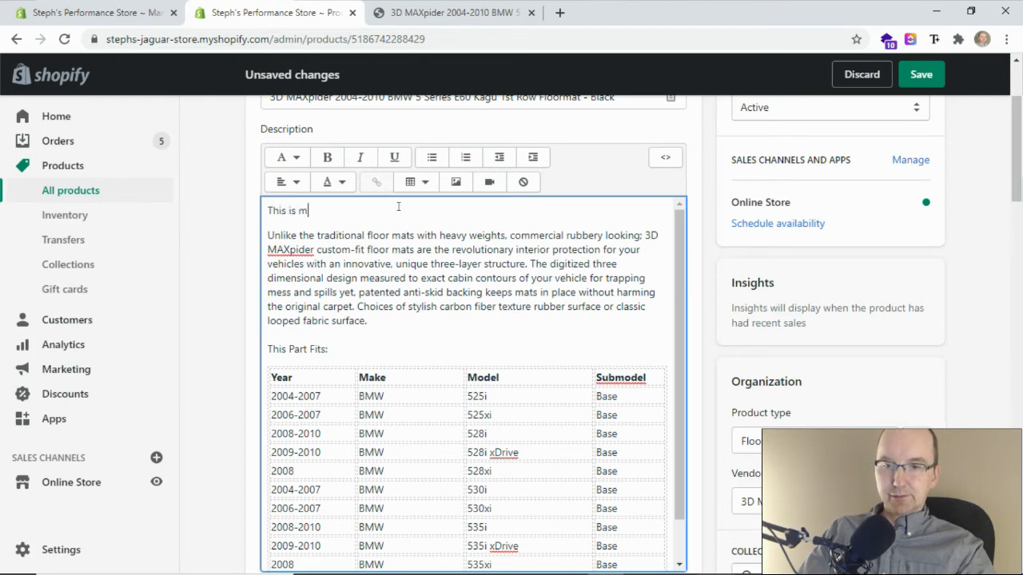
type("y really o")
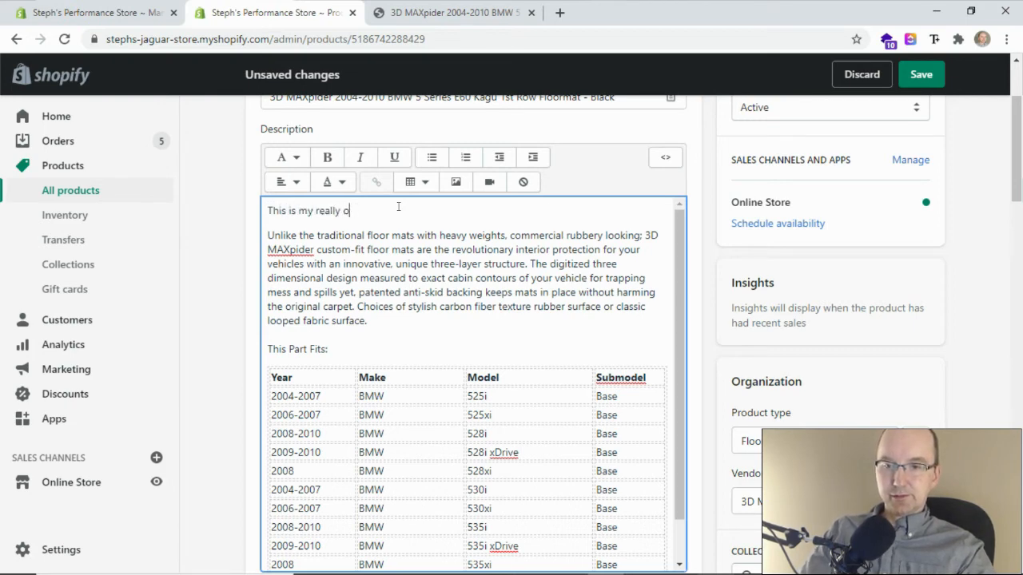
type("ool descript")
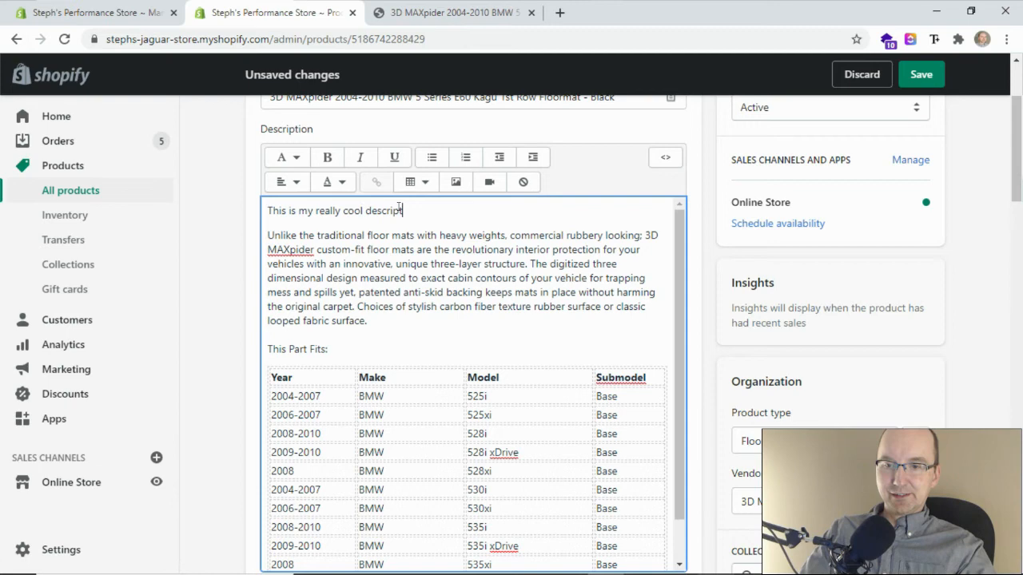
type("ion!")
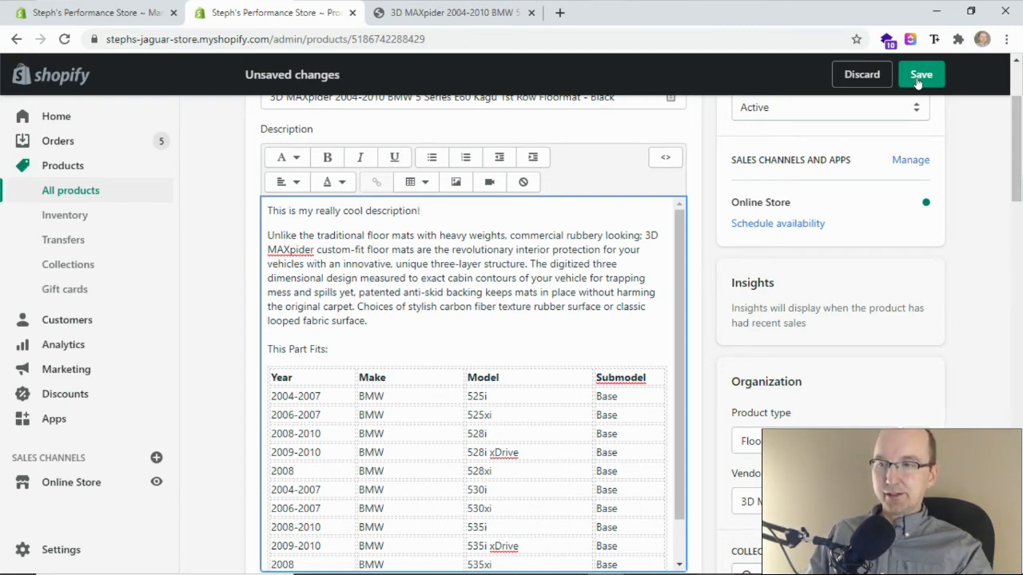
left_click(921, 74)
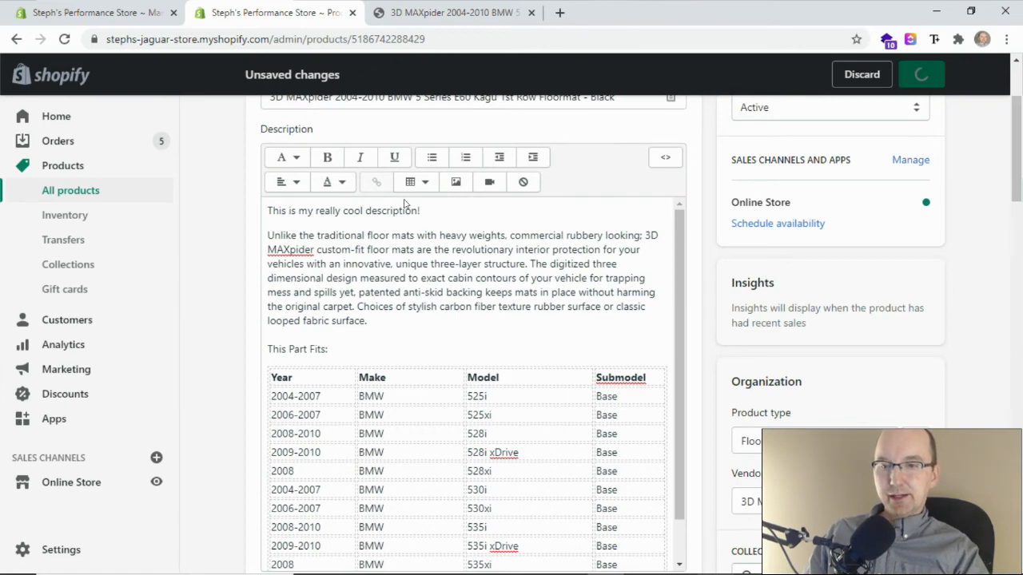
left_click(921, 74)
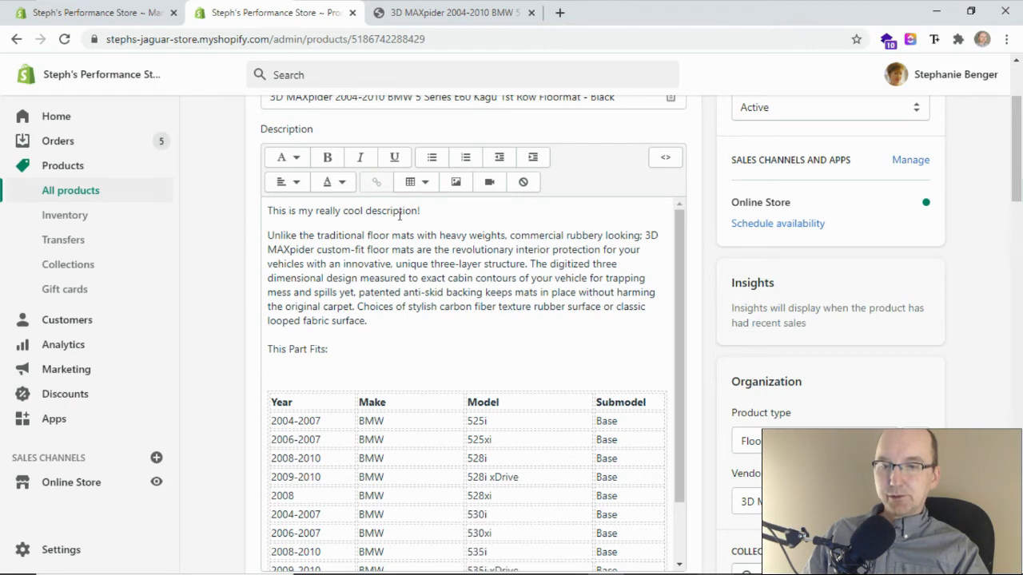
Highlight the newly added description sentence, then deselect it.
triple_click(344, 211)
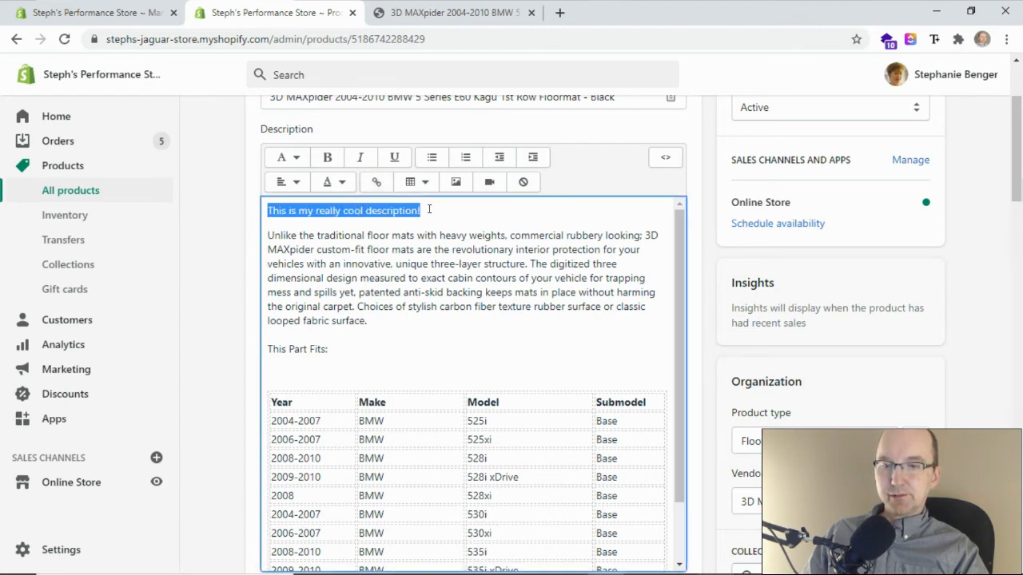
left_click(421, 211)
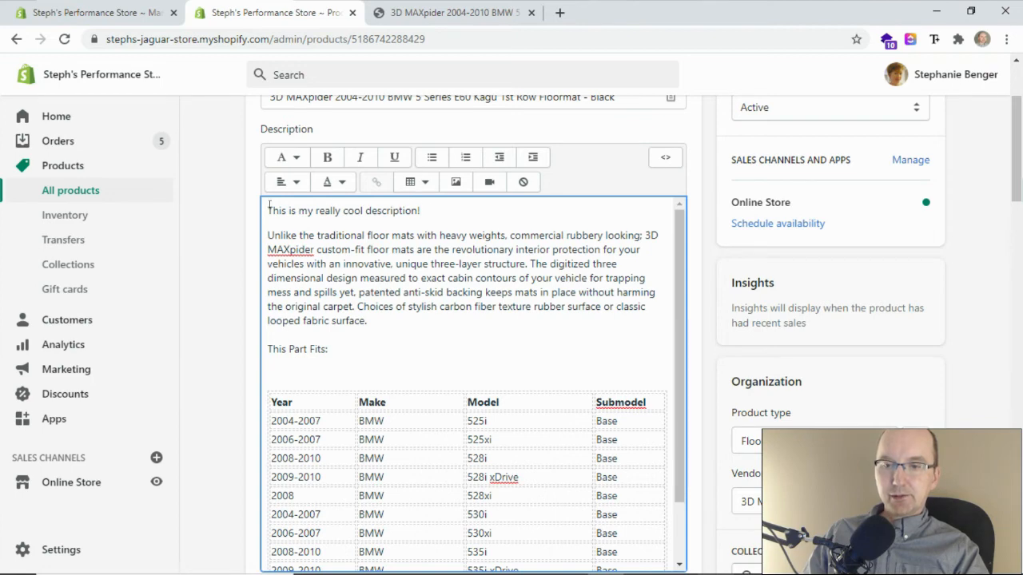
mouse_move(429, 210)
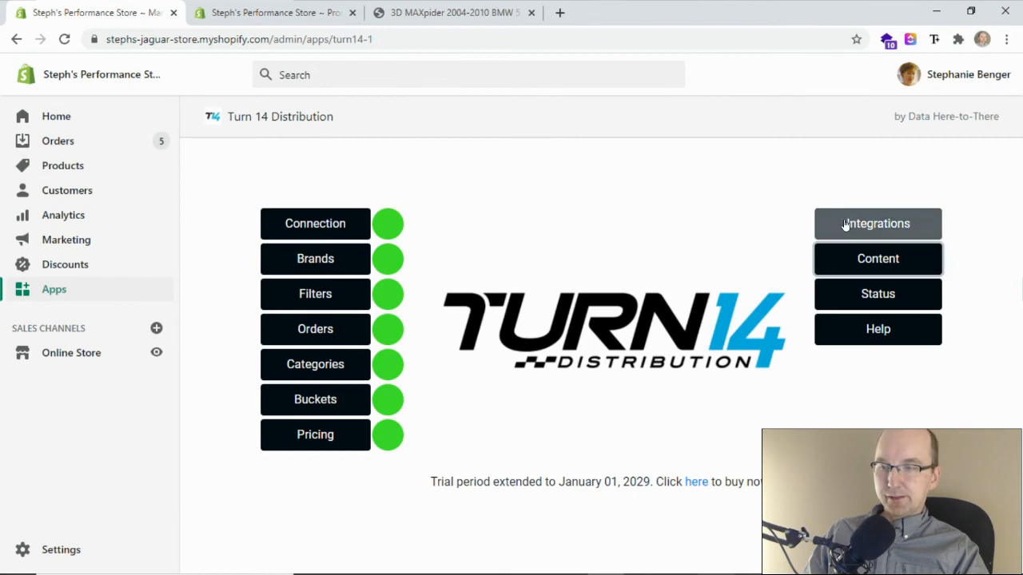
Reopen Turn 14 Content settings showing title and description syncing unchecked.
left_click(877, 259)
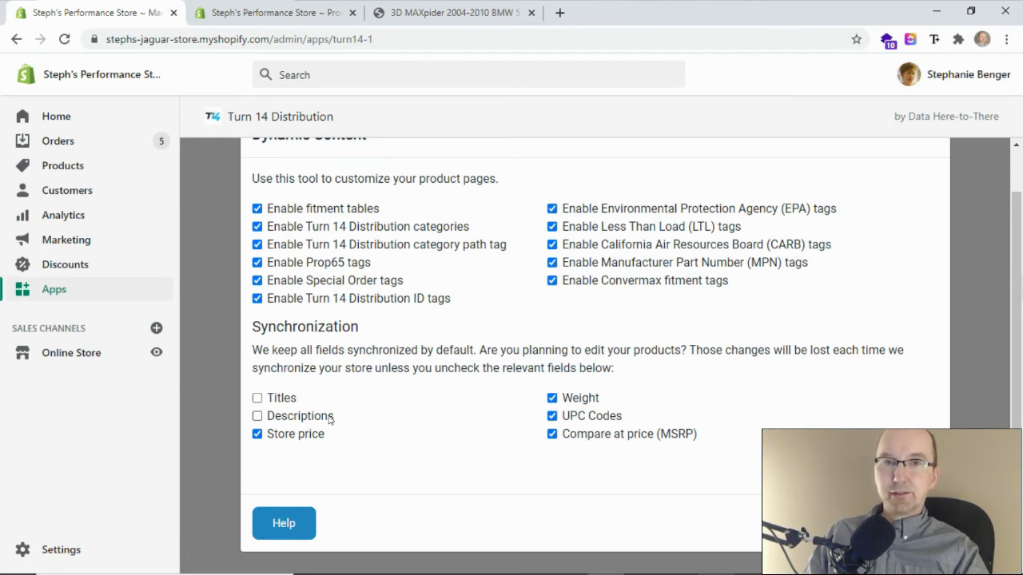
mouse_move(357, 418)
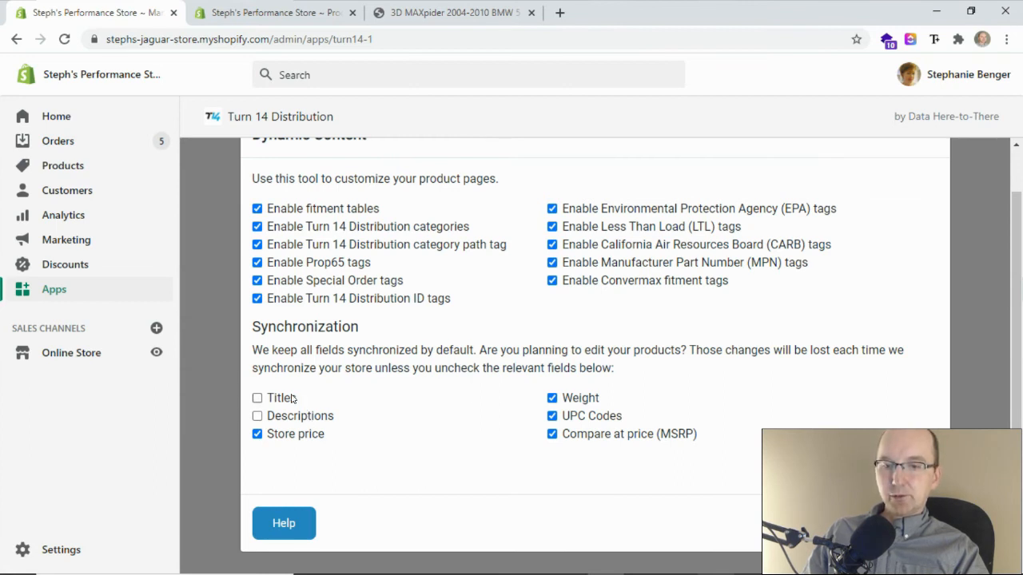
mouse_move(336, 388)
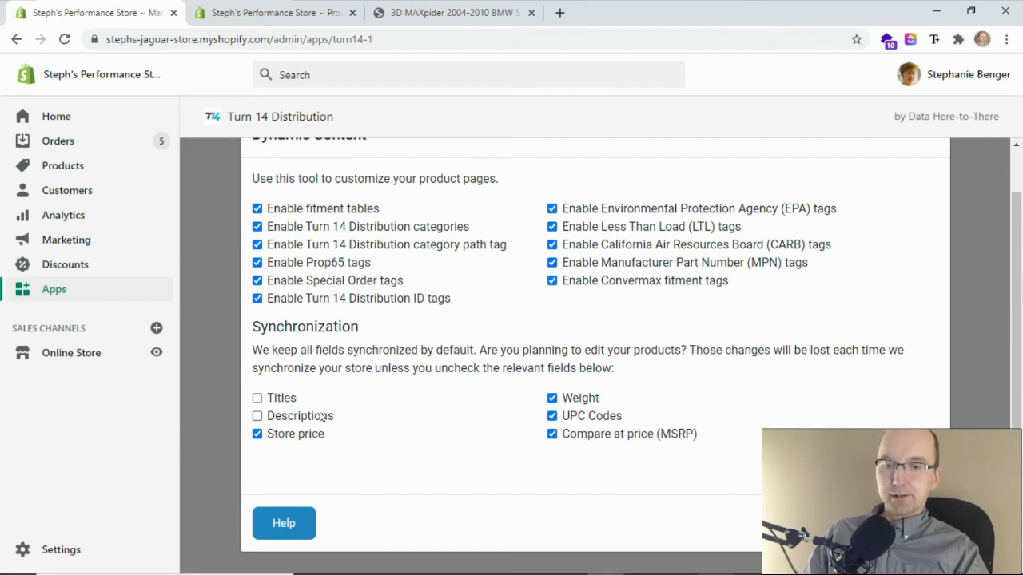
mouse_move(310, 400)
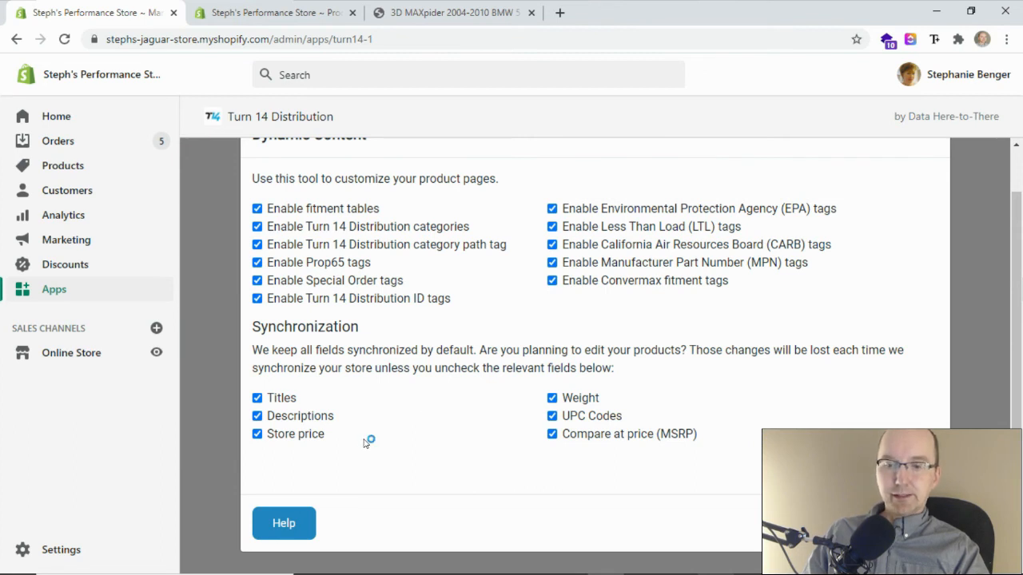
mouse_move(268, 436)
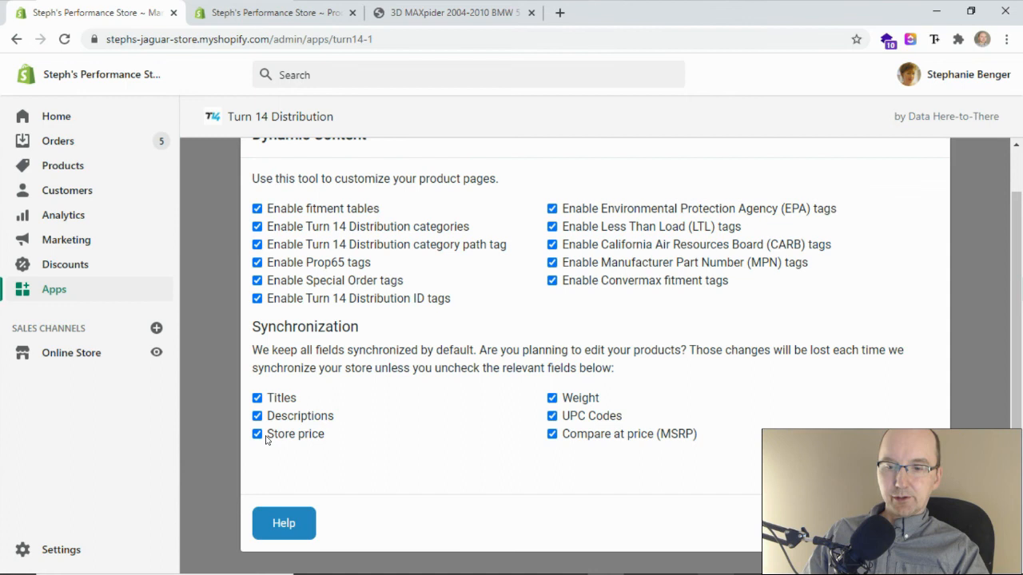
Uncheck Store price and Compare at price (MSRP) under Synchronization, keeping Titles and Descriptions syncing.
left_click(256, 434)
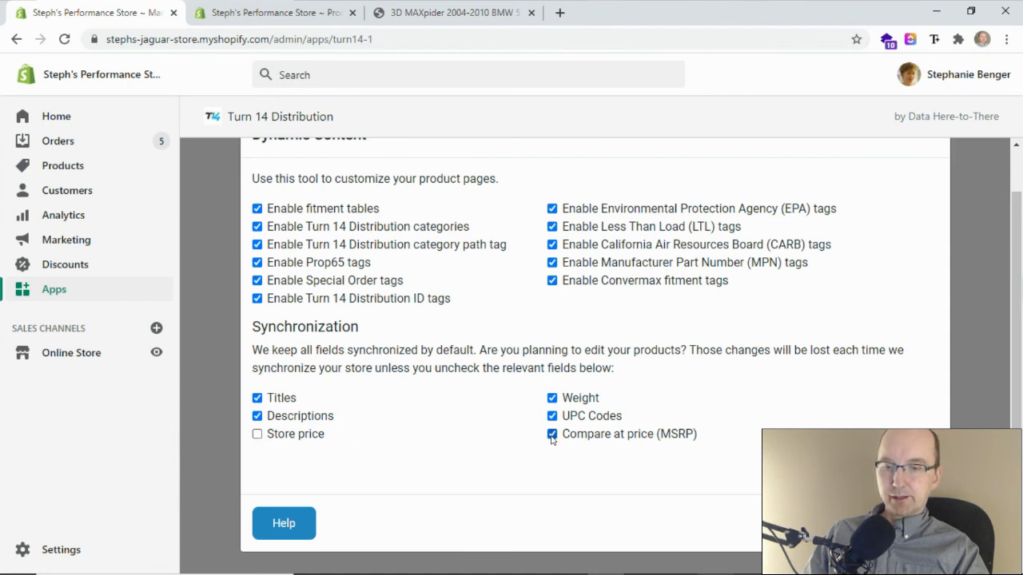
left_click(552, 433)
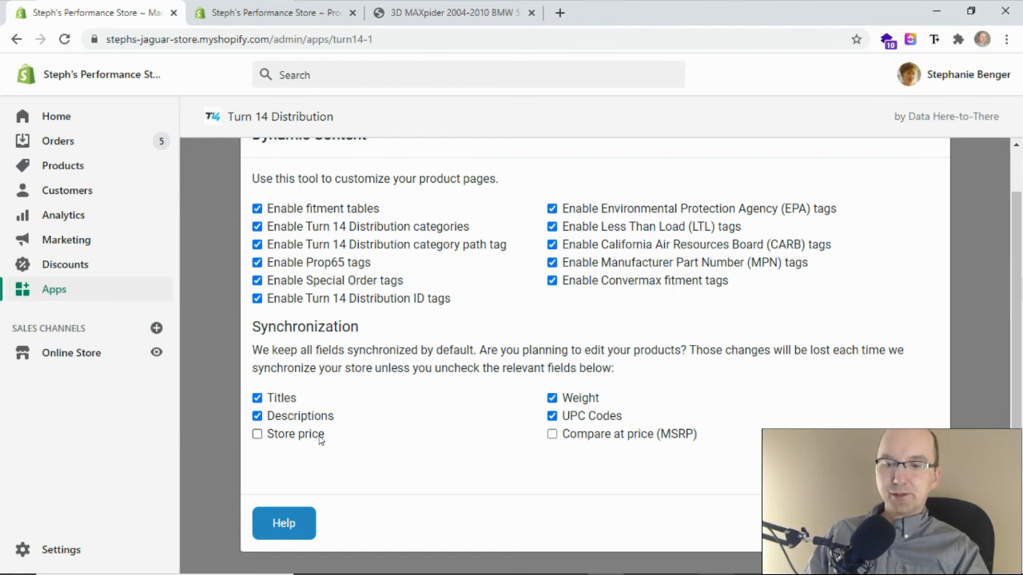
mouse_move(422, 439)
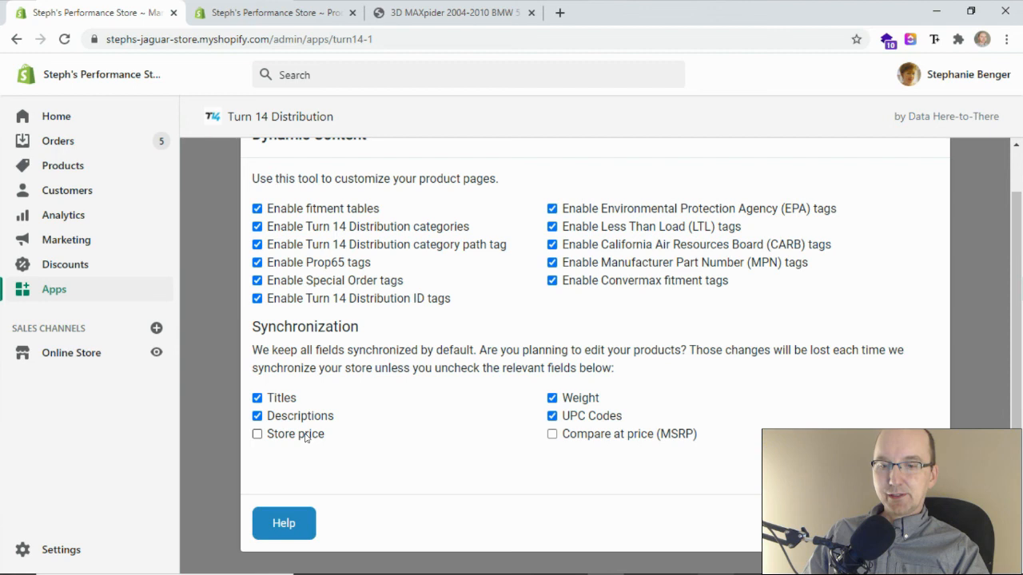
mouse_move(362, 440)
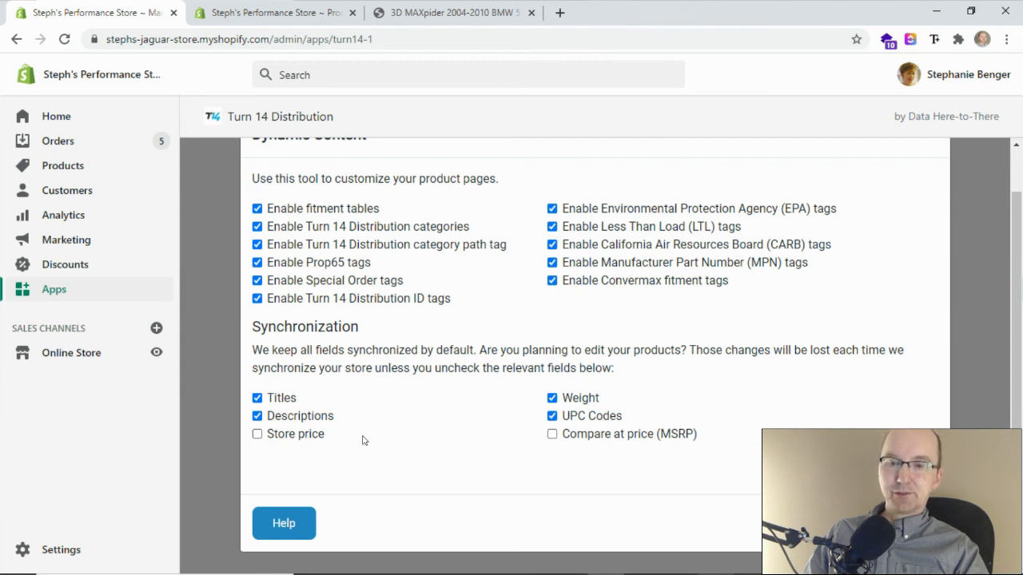
mouse_move(358, 443)
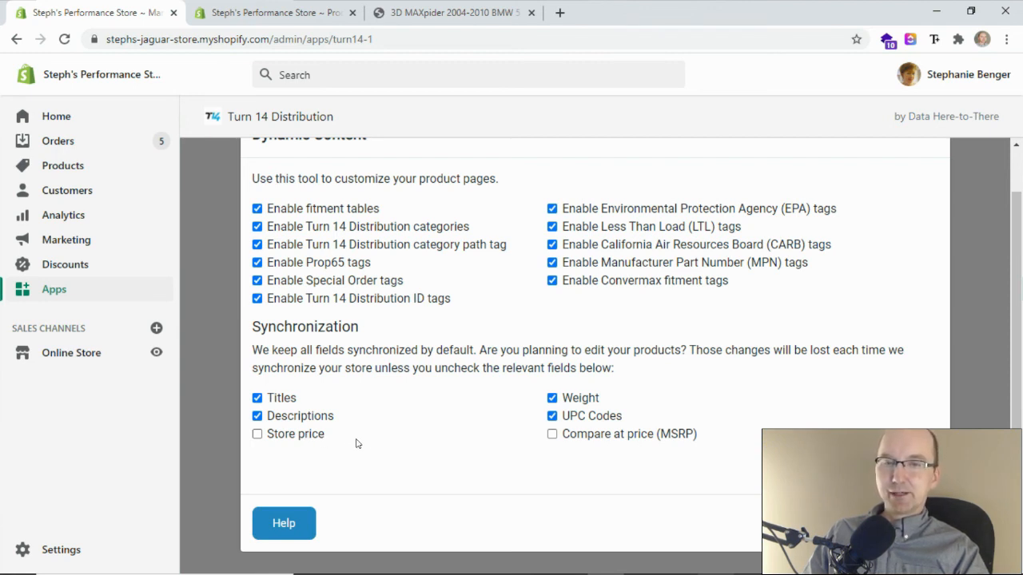
mouse_move(324, 445)
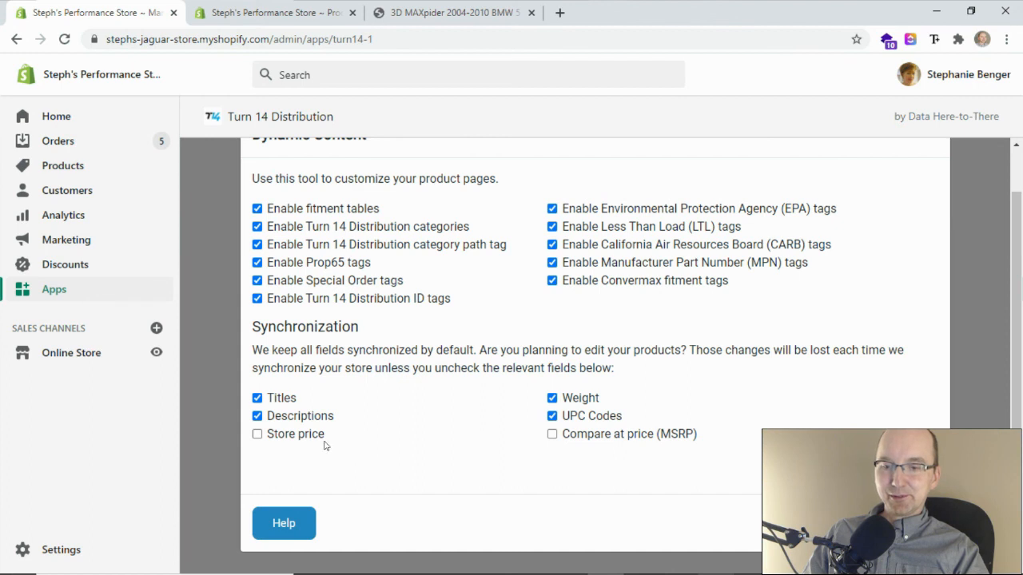
mouse_move(500, 440)
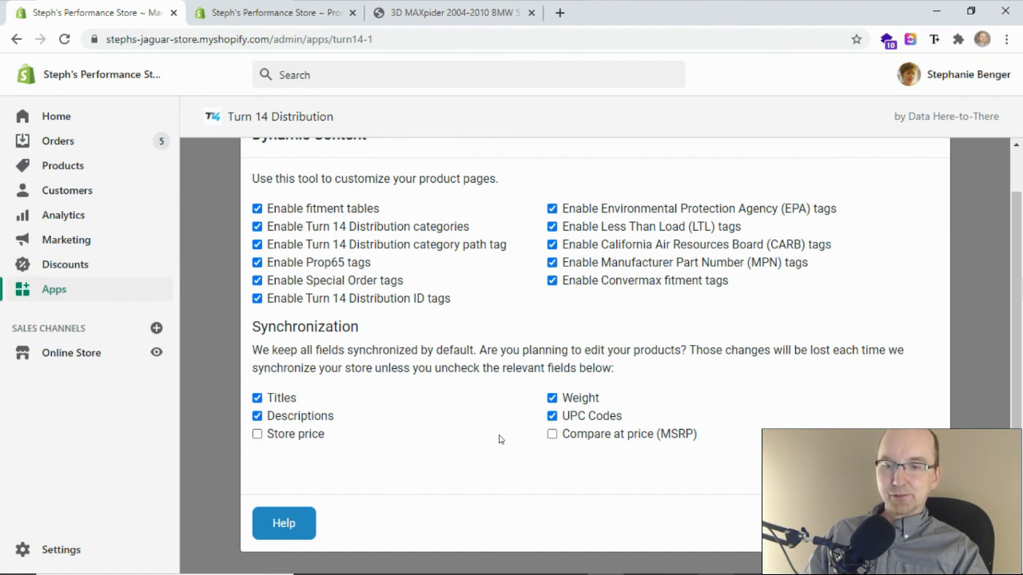
mouse_move(552, 433)
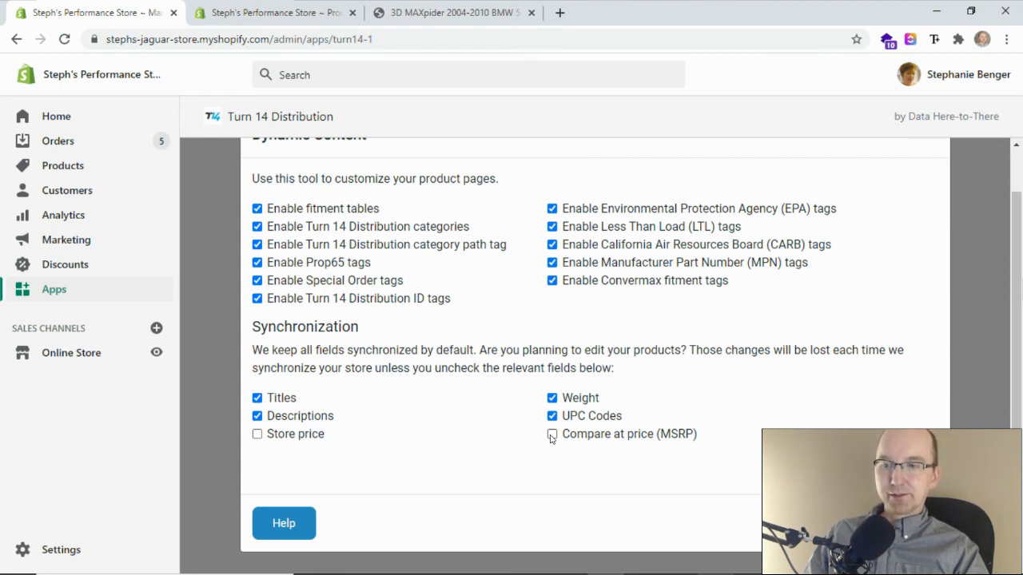
left_click(551, 434)
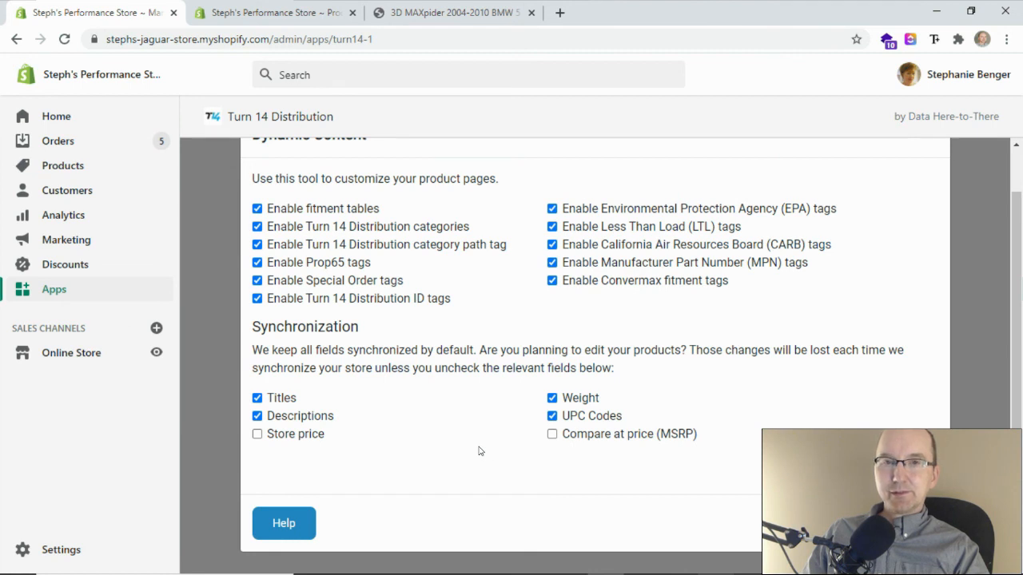
mouse_move(440, 453)
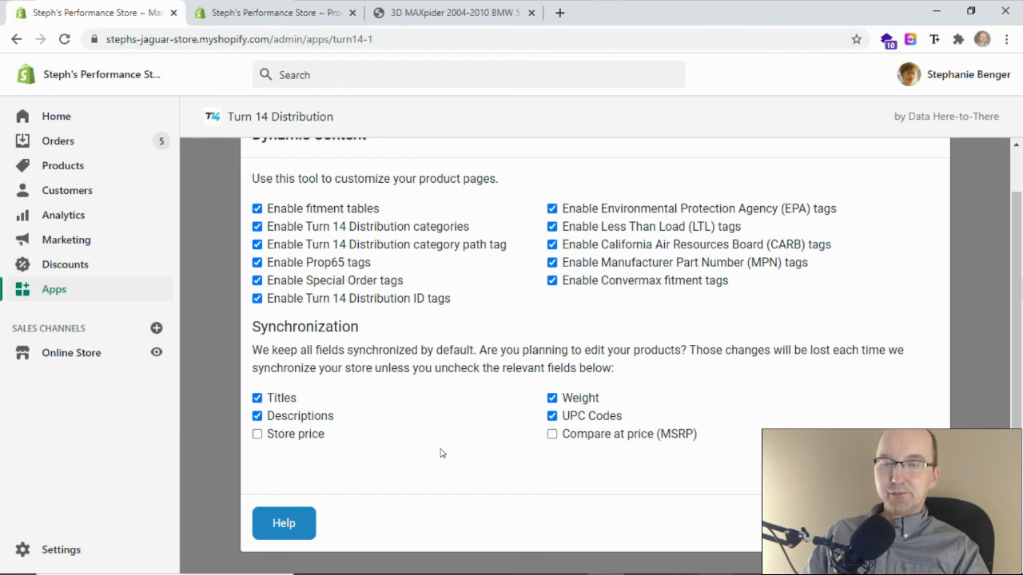